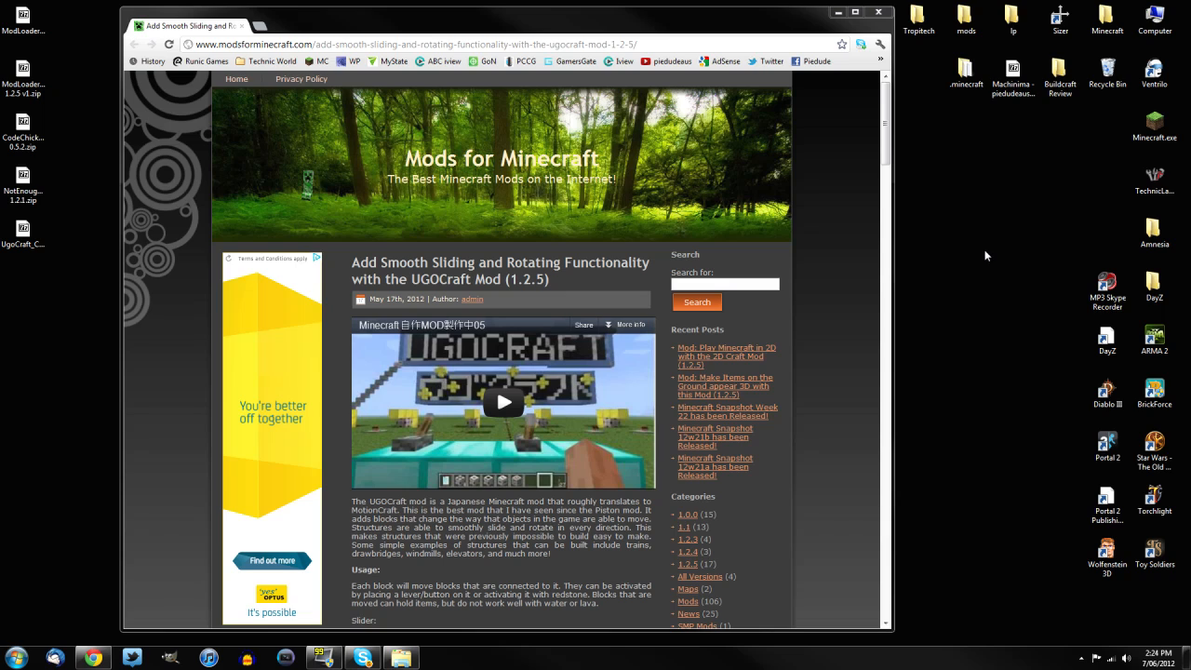
mouse_move(989, 244)
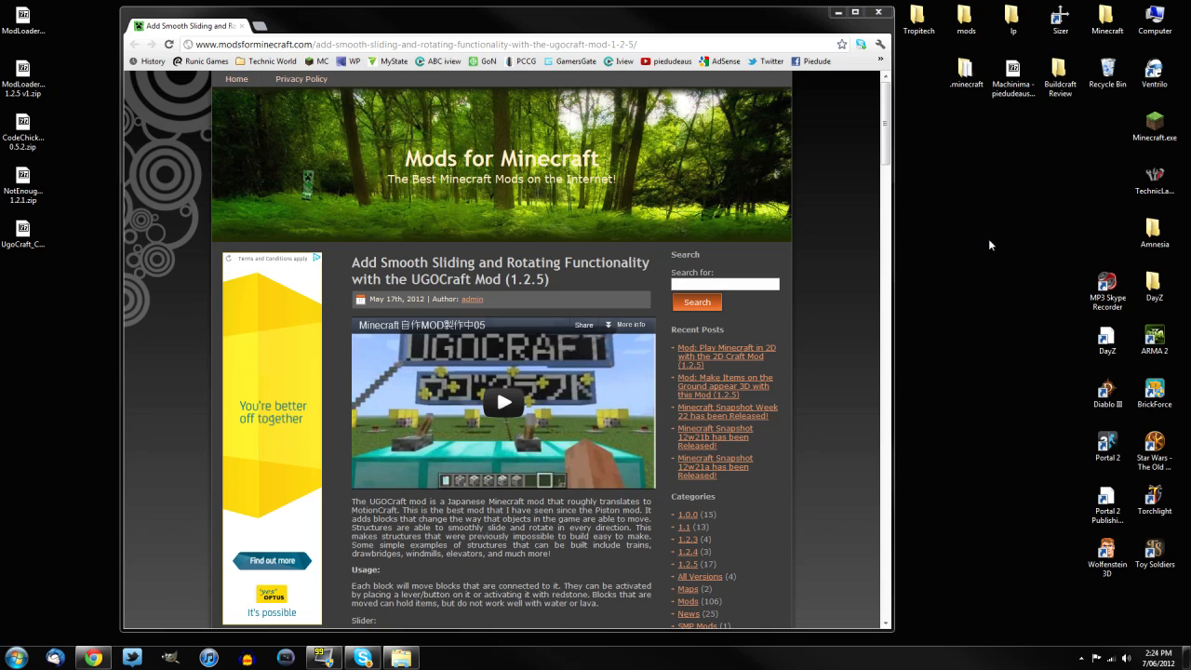
mouse_move(982, 232)
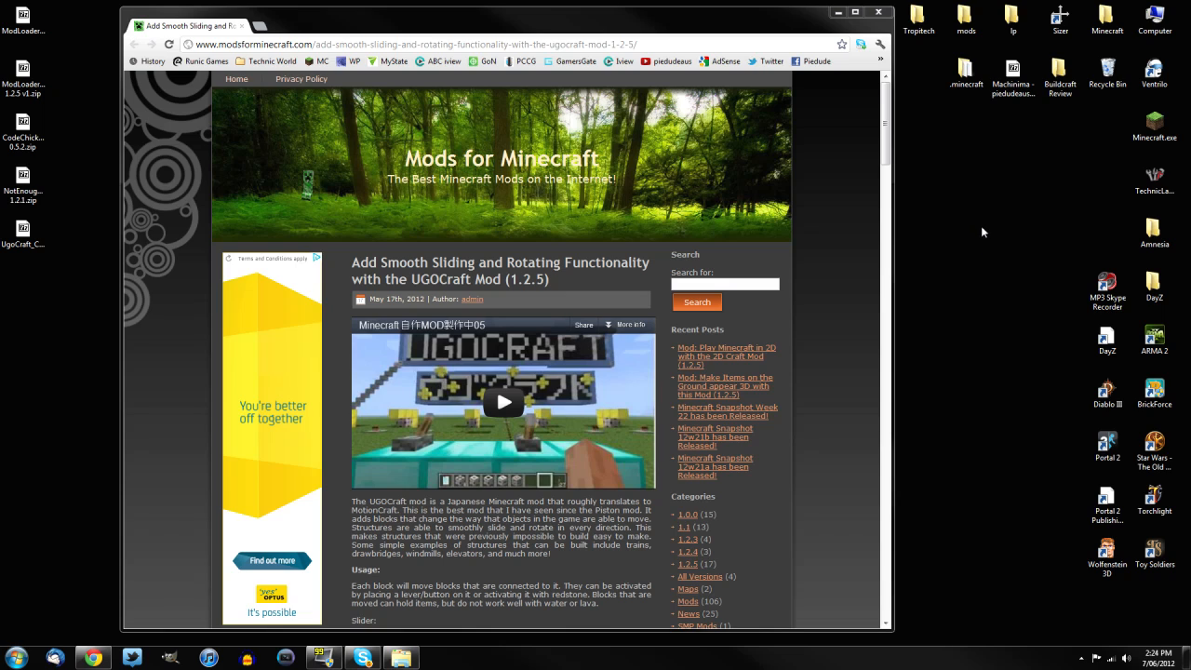
mouse_move(401, 113)
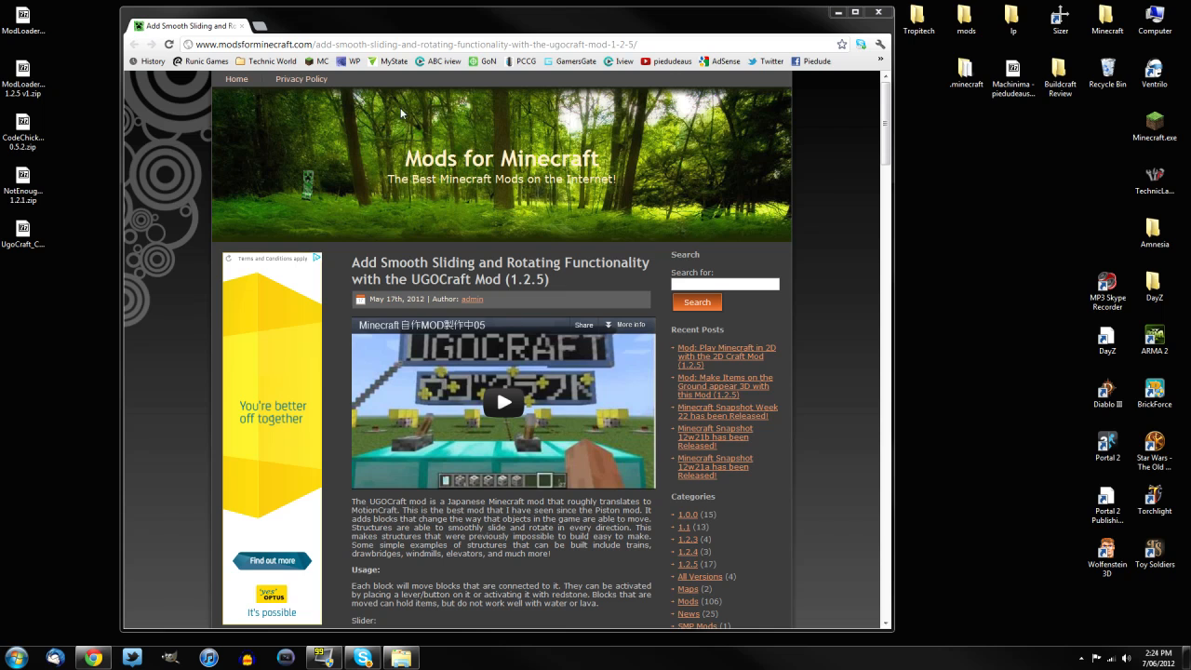
mouse_move(885, 111)
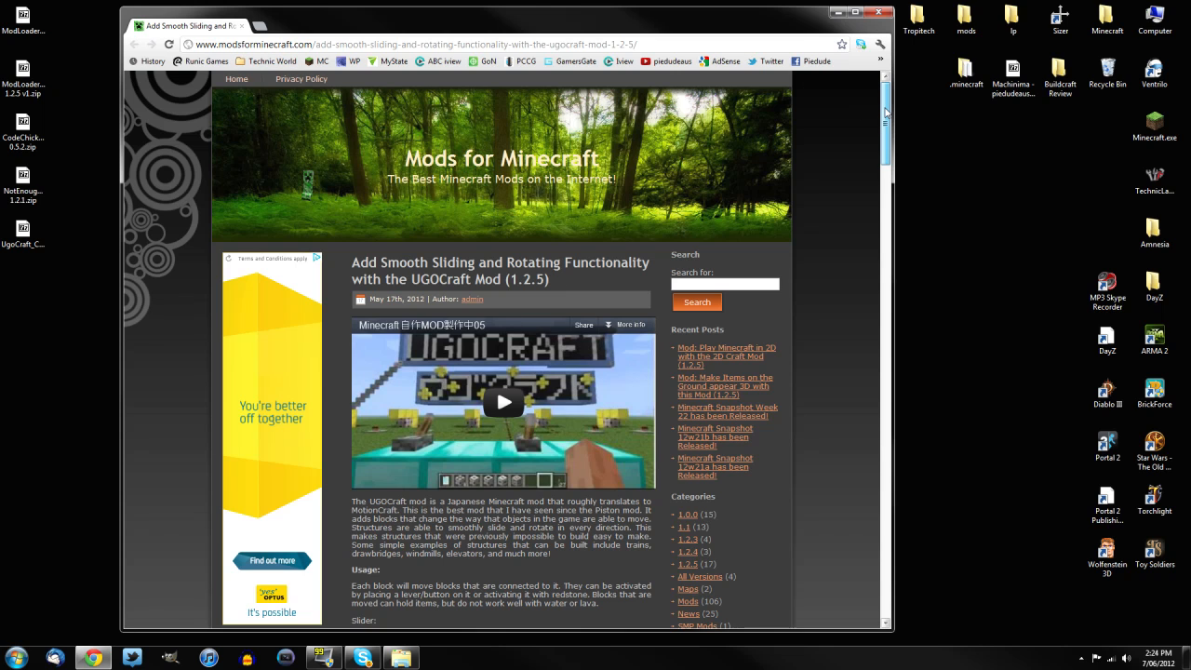
- Scroll the UGOCraft article down to the Download UGOCraft Mod links and installation steps
scroll(down, 3)
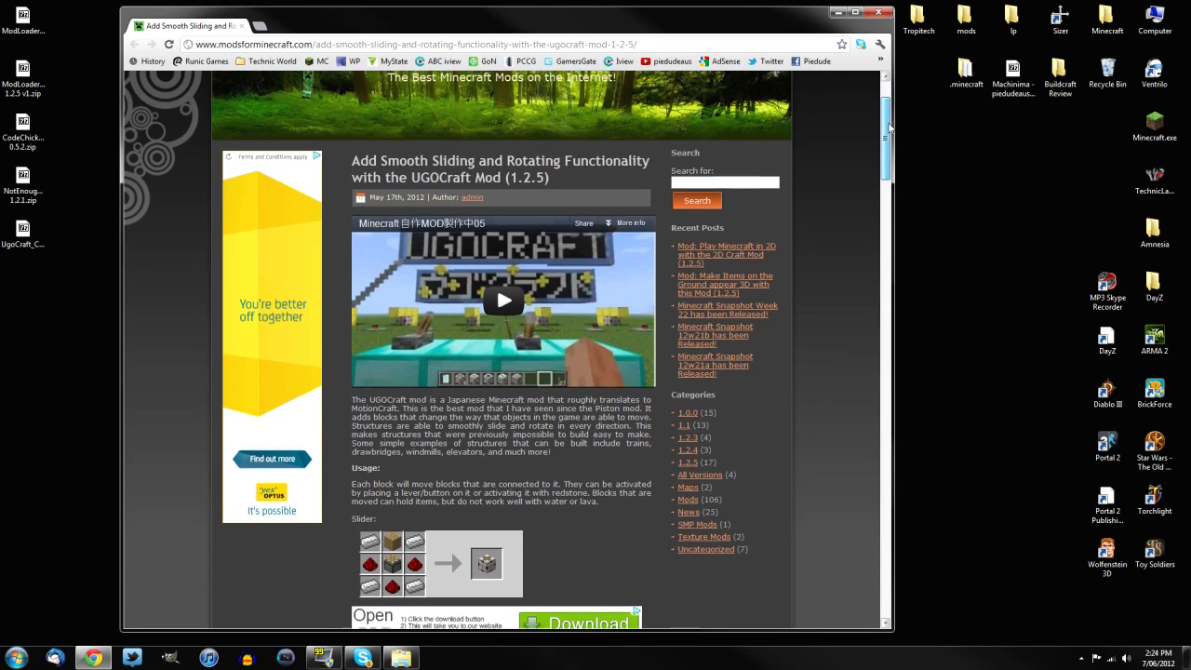
scroll(down, 3)
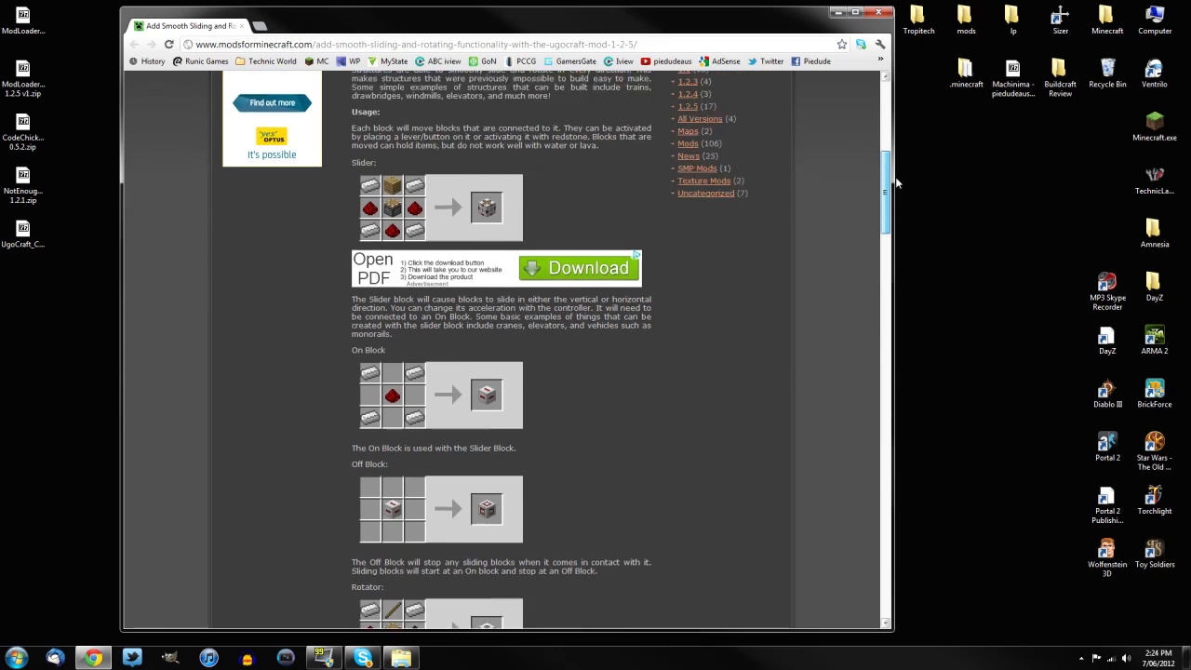
scroll(up, 3)
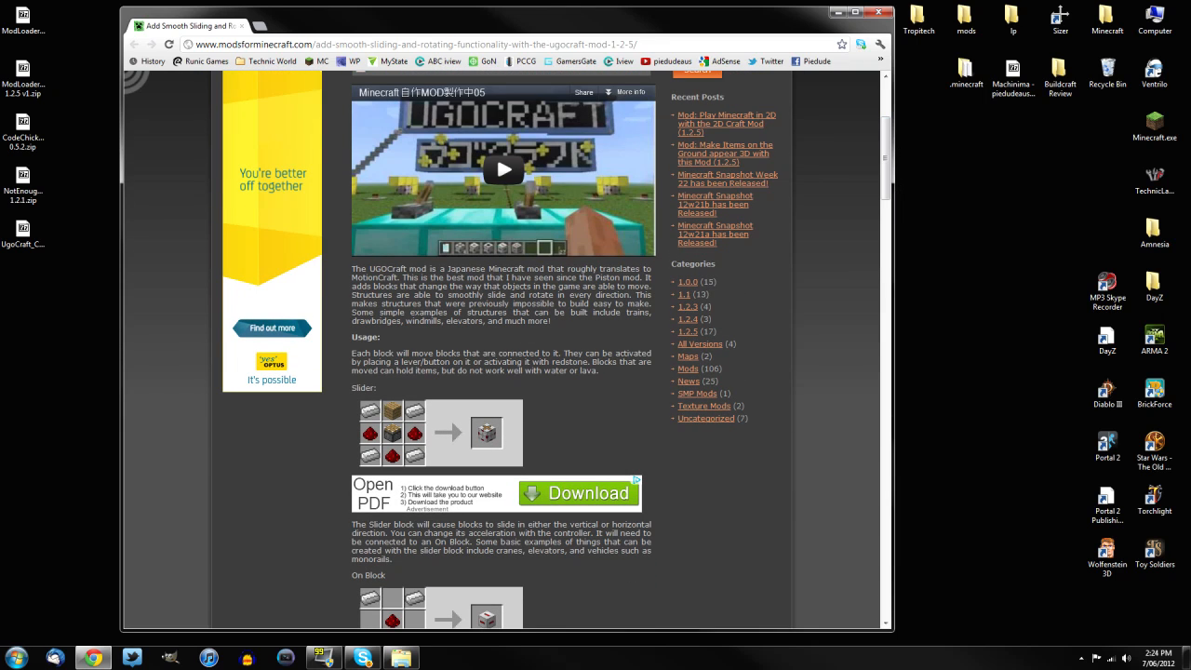
scroll(down, 3)
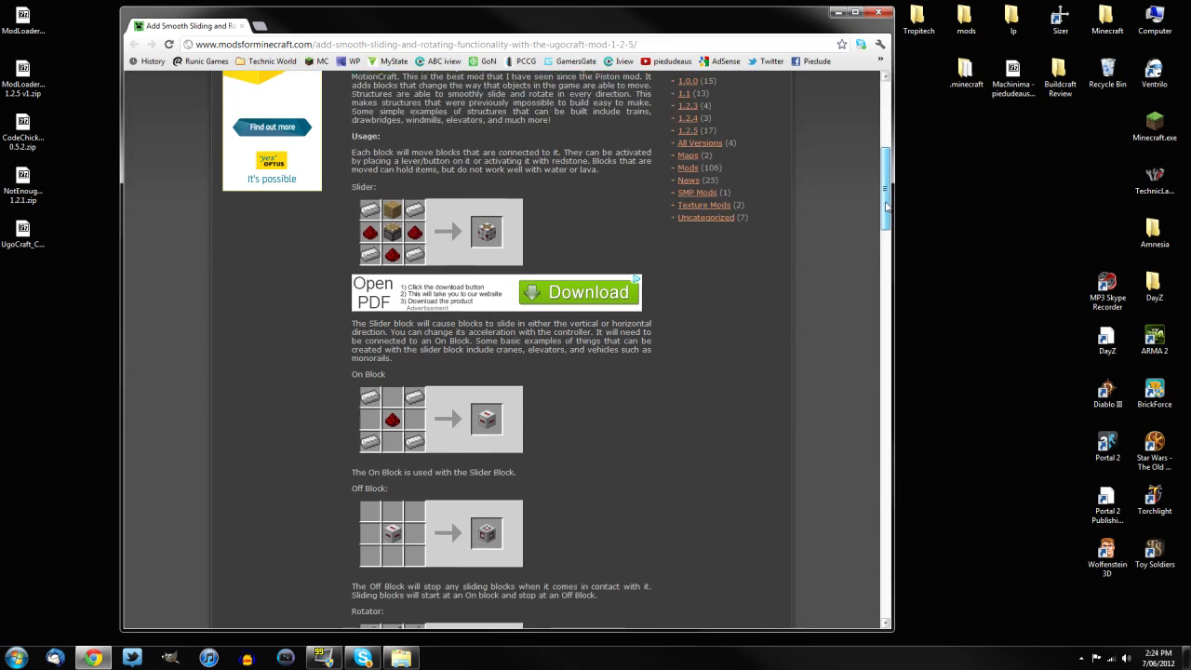
scroll(down, 3)
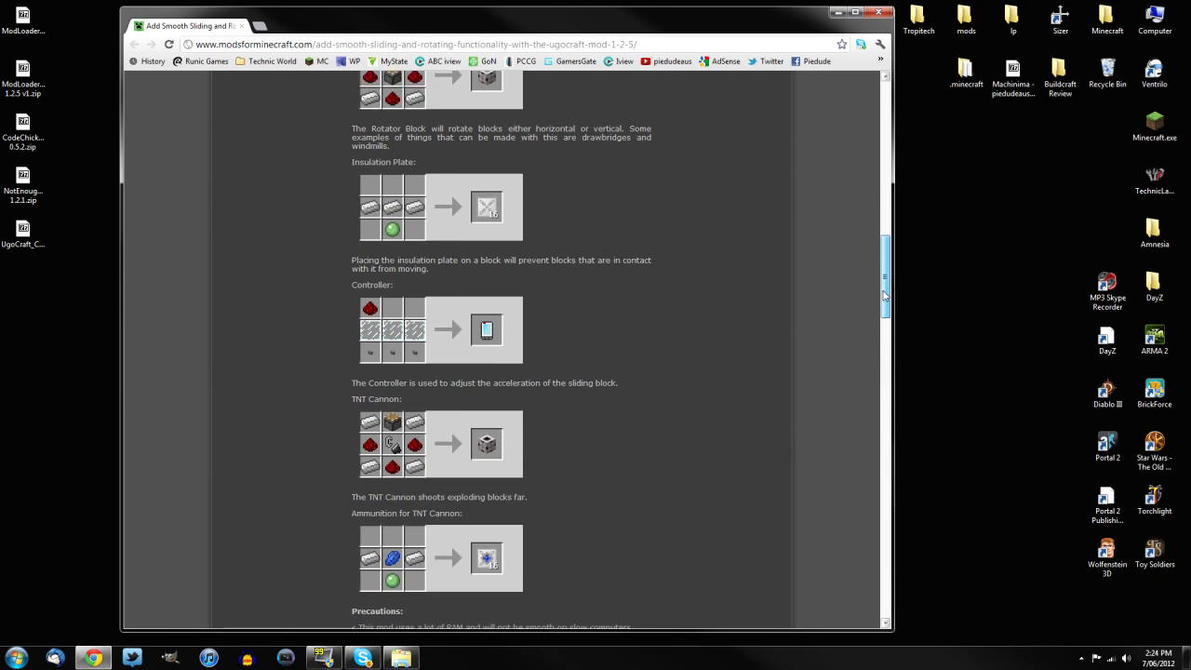
scroll(down, 3)
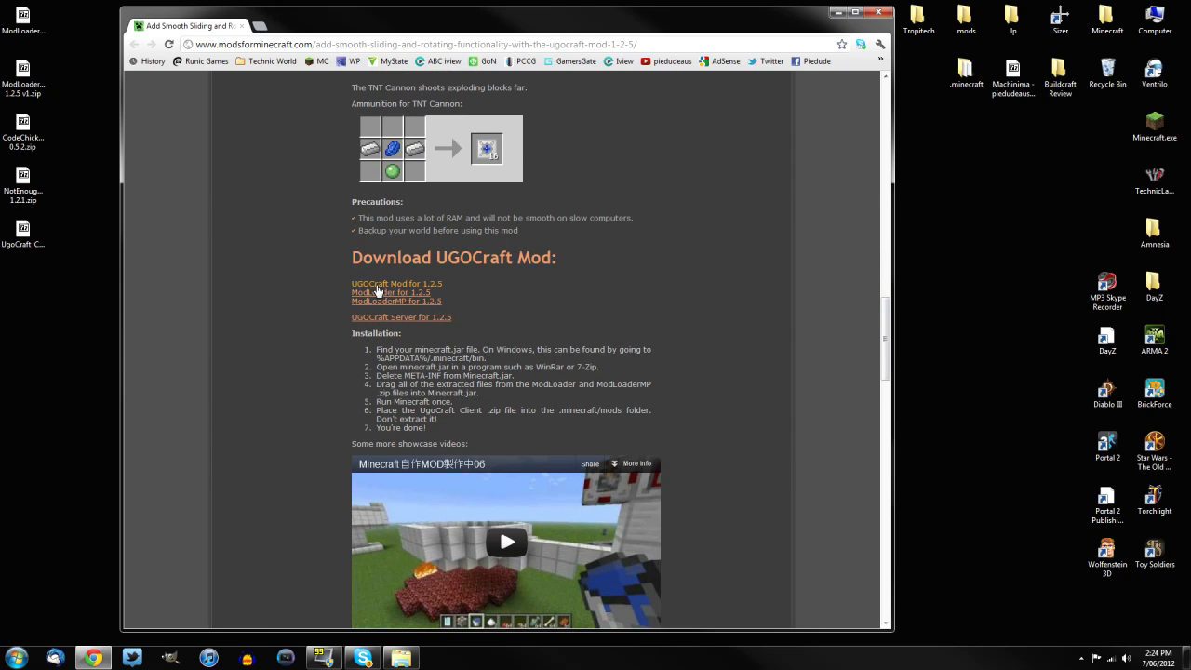
mouse_move(385, 292)
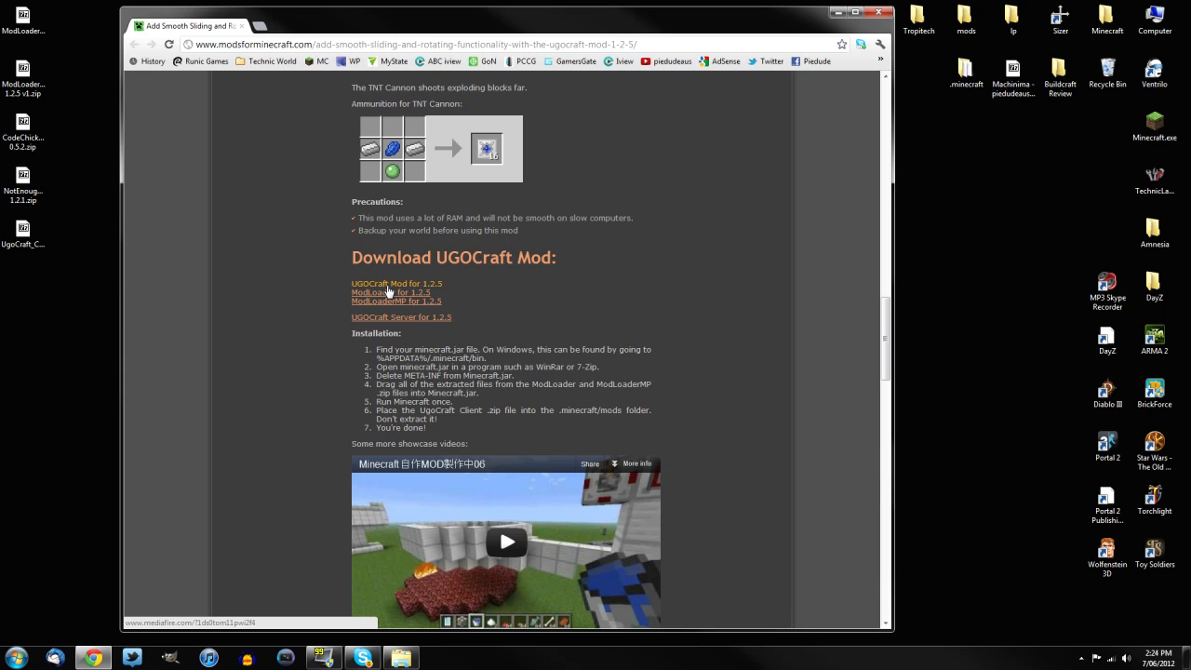
mouse_move(390, 292)
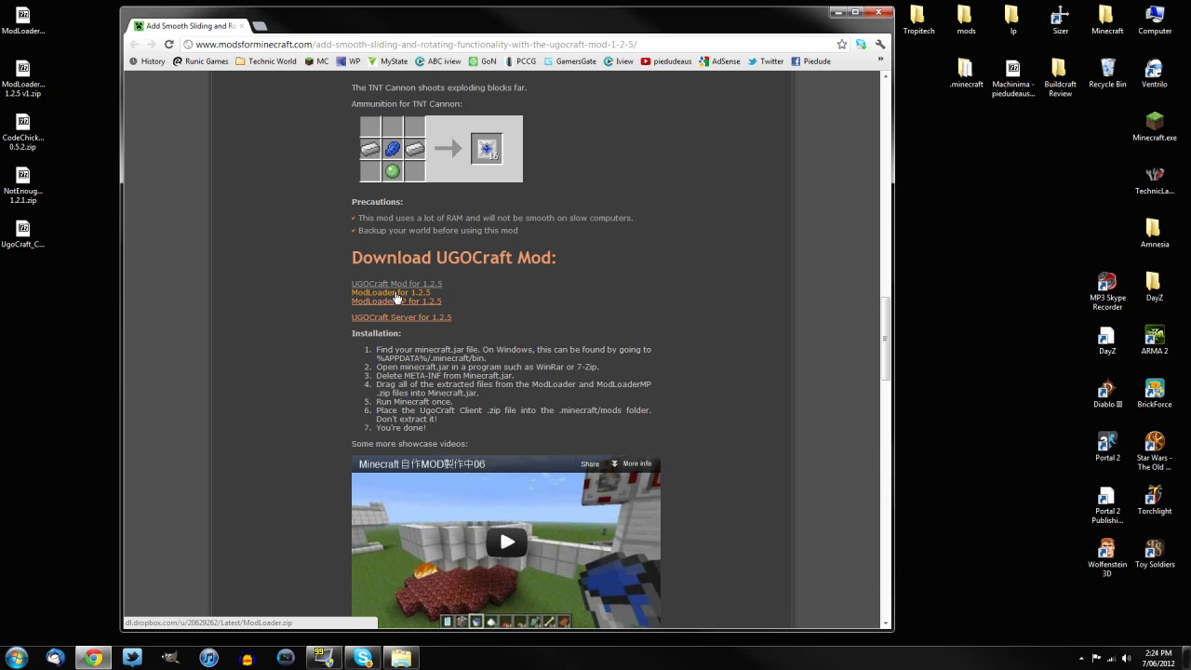
mouse_move(386, 303)
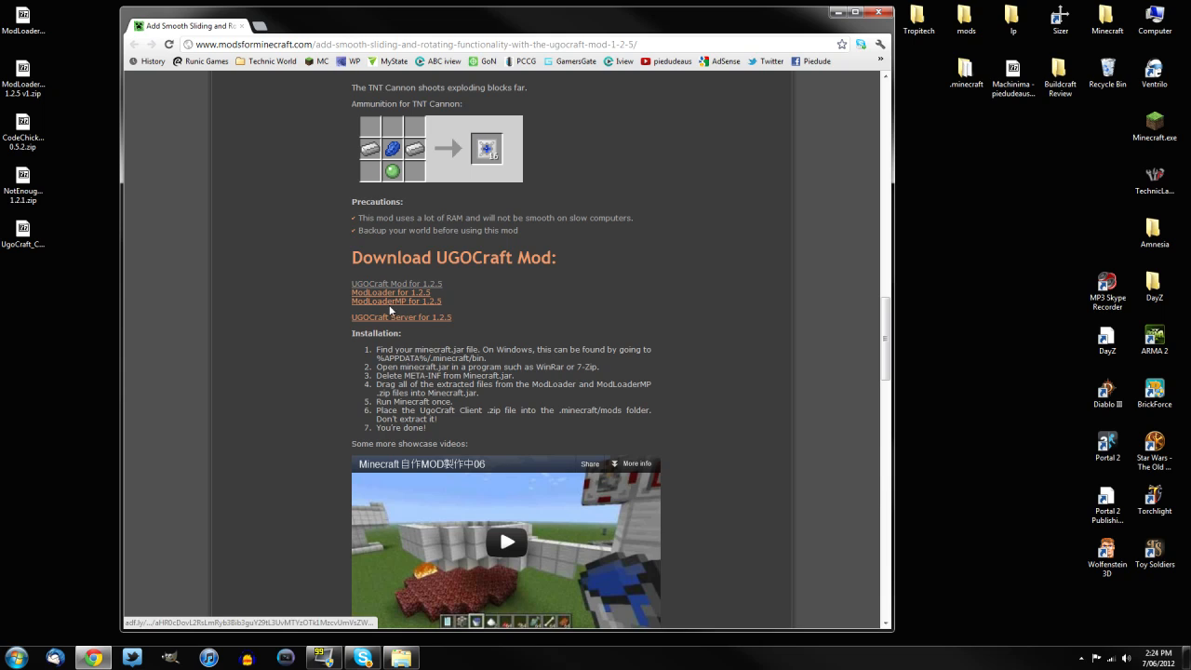
mouse_move(402, 323)
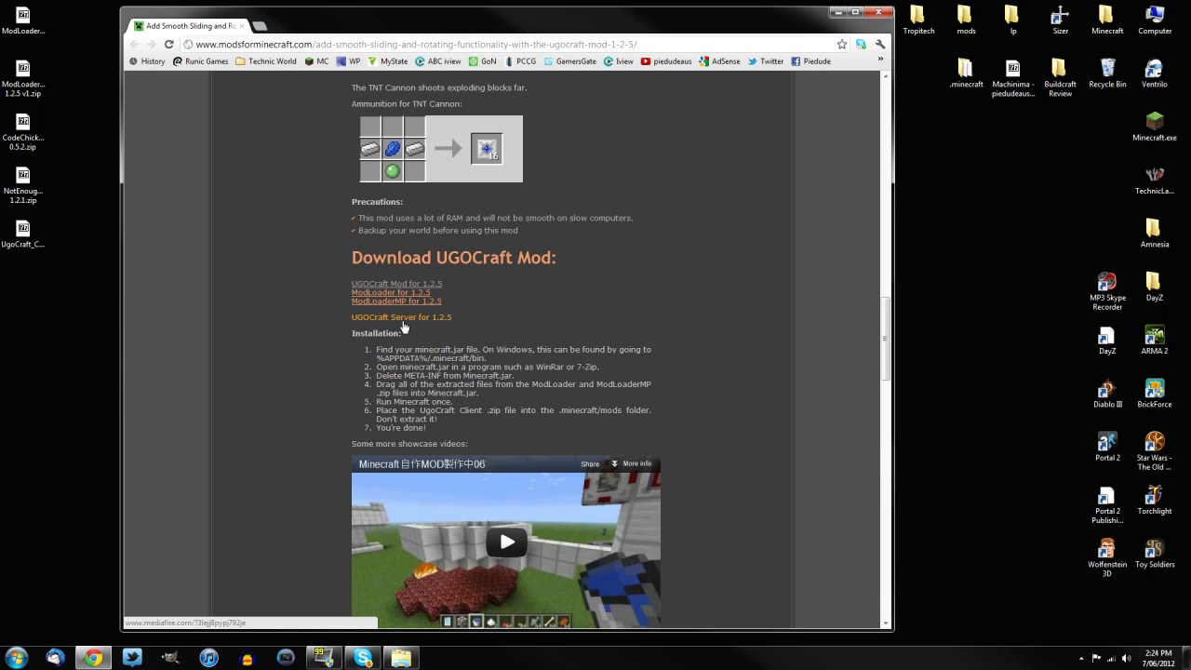
mouse_move(409, 324)
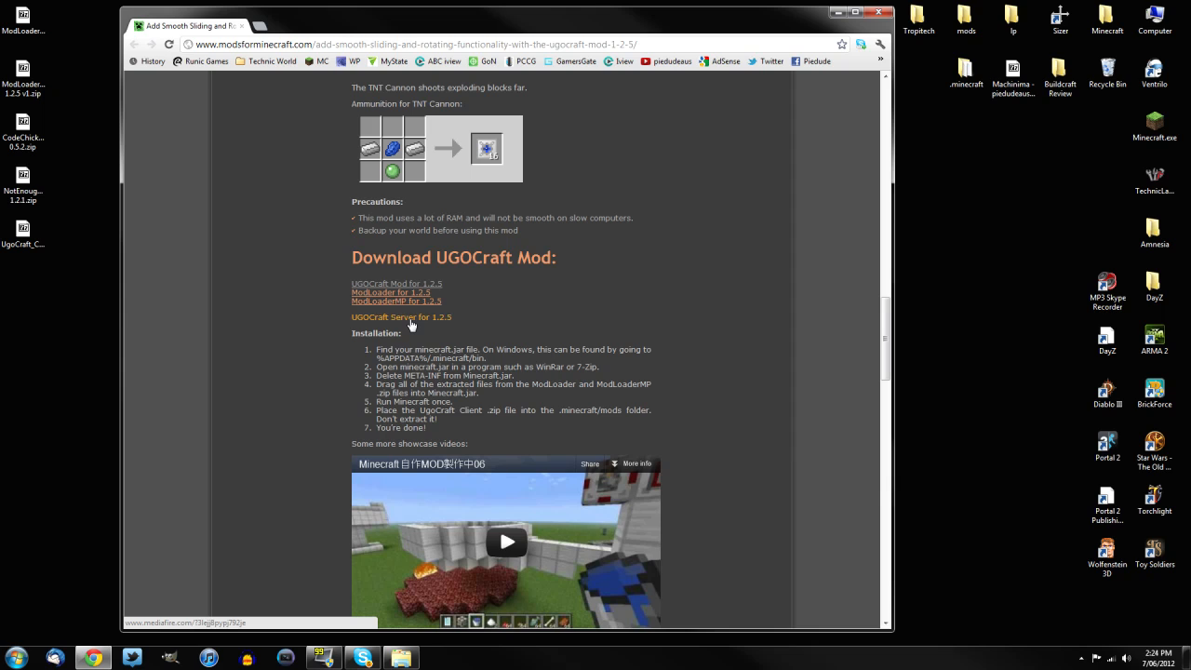
mouse_move(668, 315)
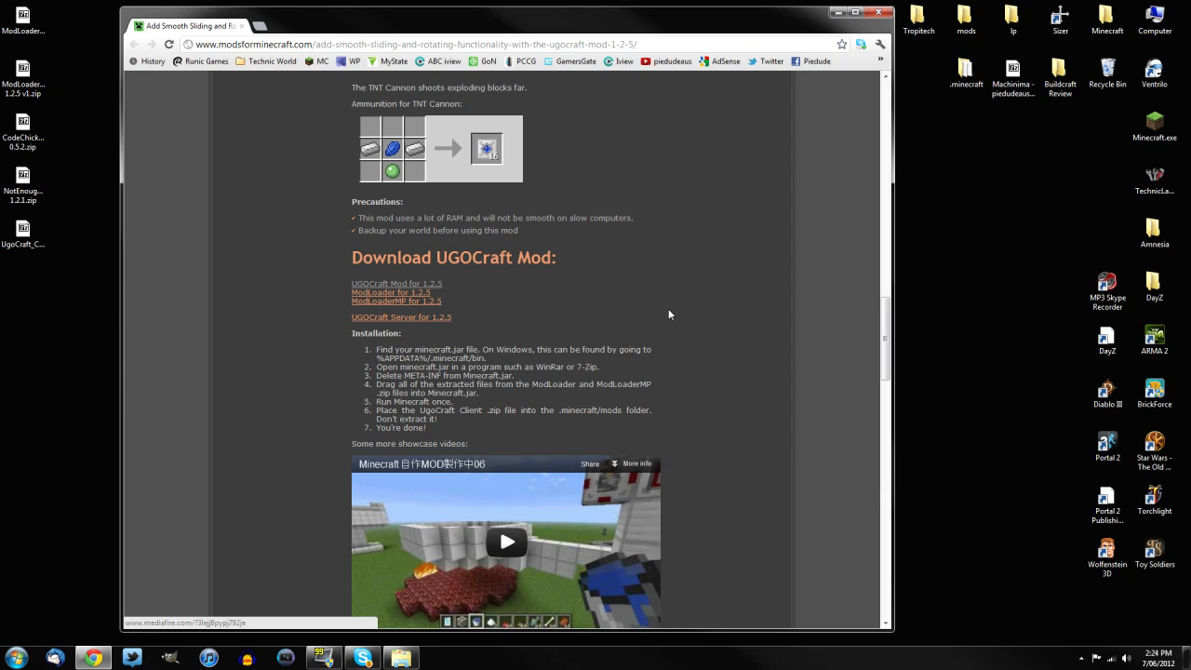
mouse_move(434, 432)
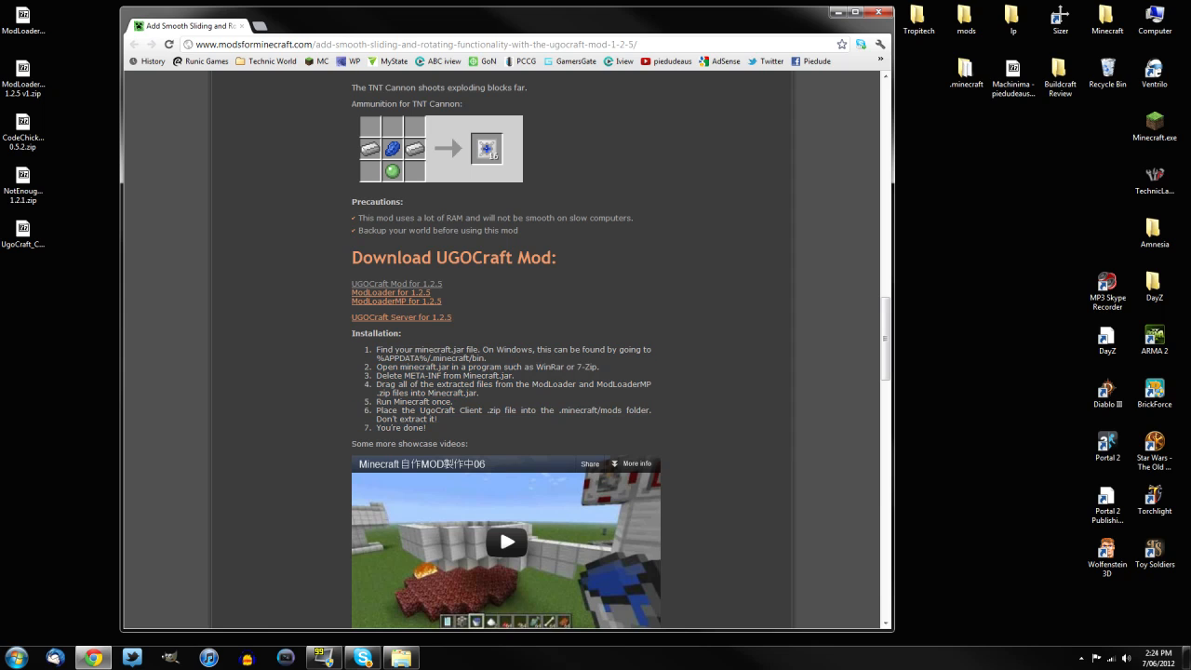
mouse_move(632, 458)
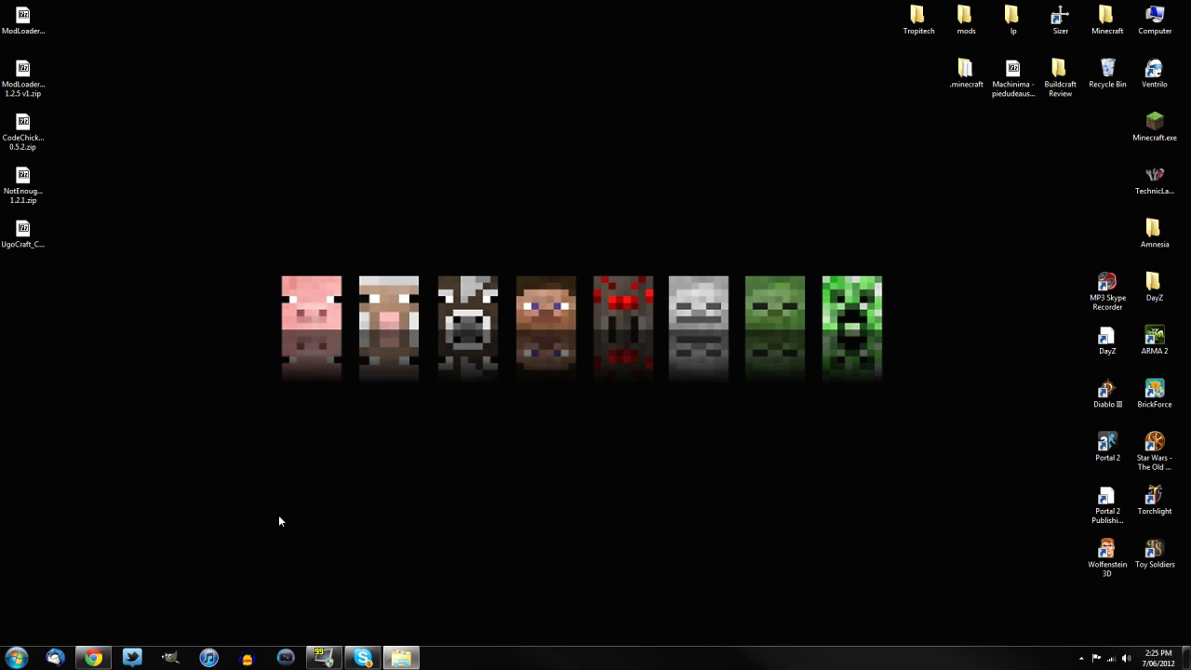
- Search '%ap' from the system search and open the AppData Roaming folder
click(14, 657)
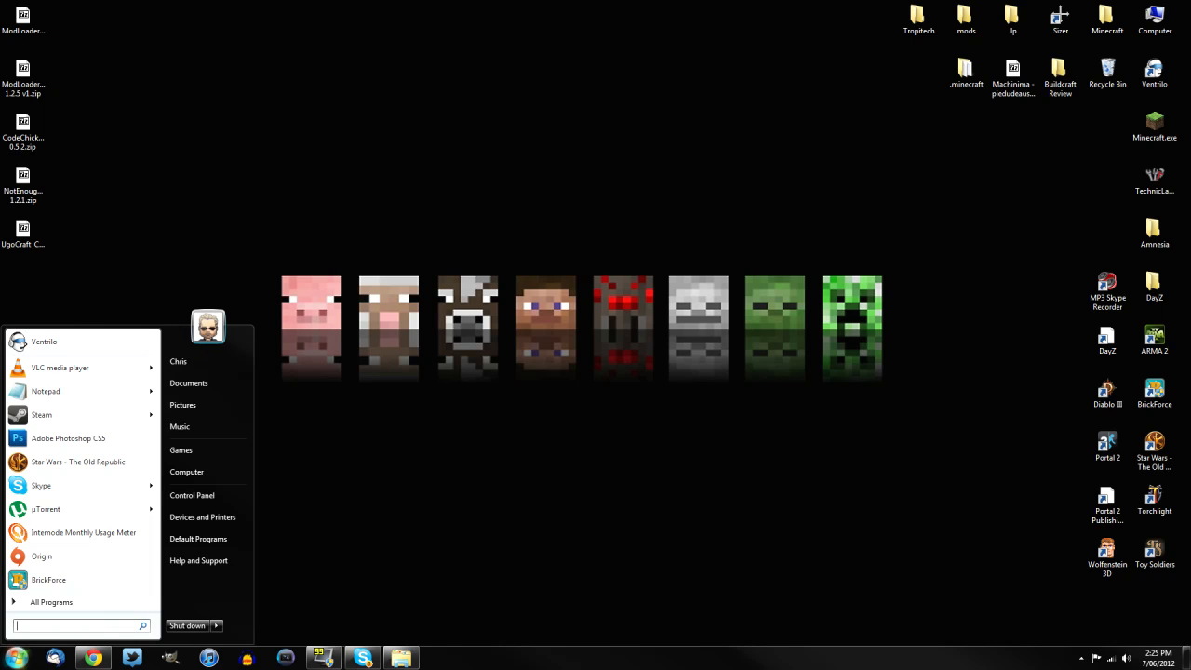
text(%ap)
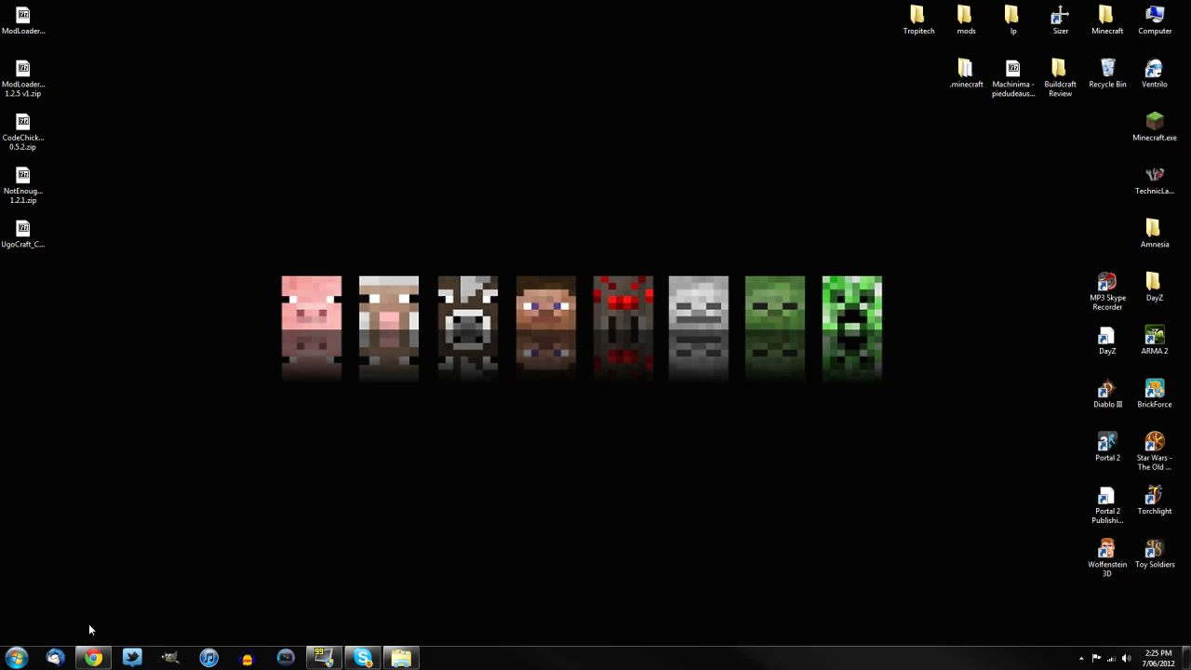
click(401, 658)
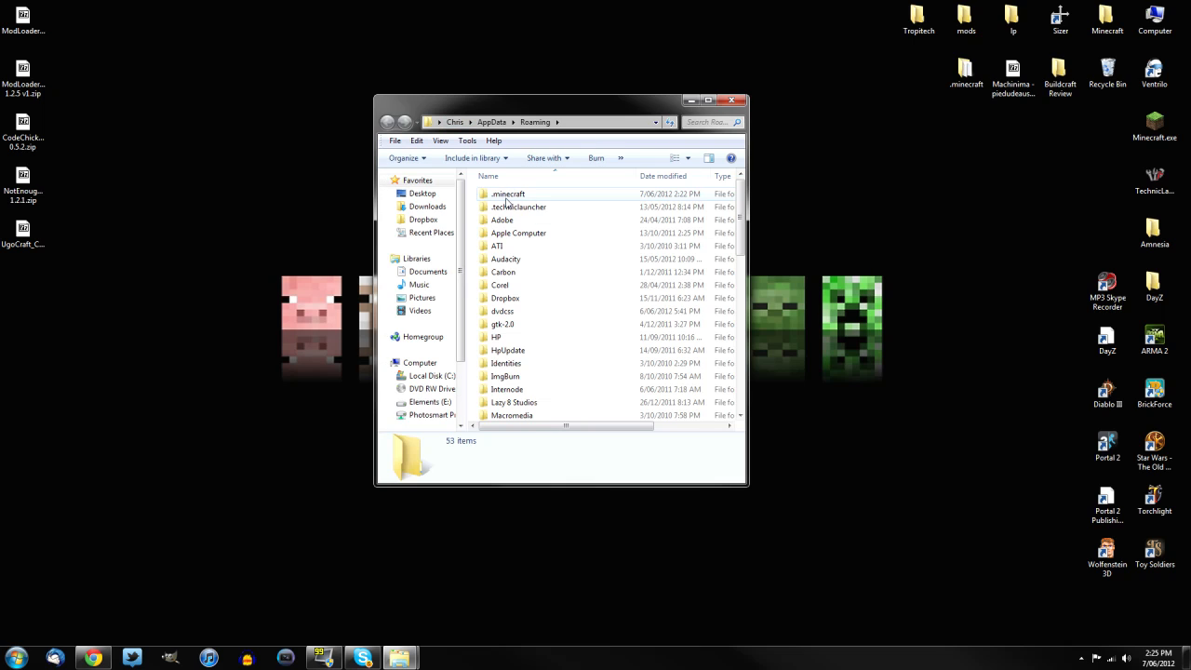
mouse_move(509, 193)
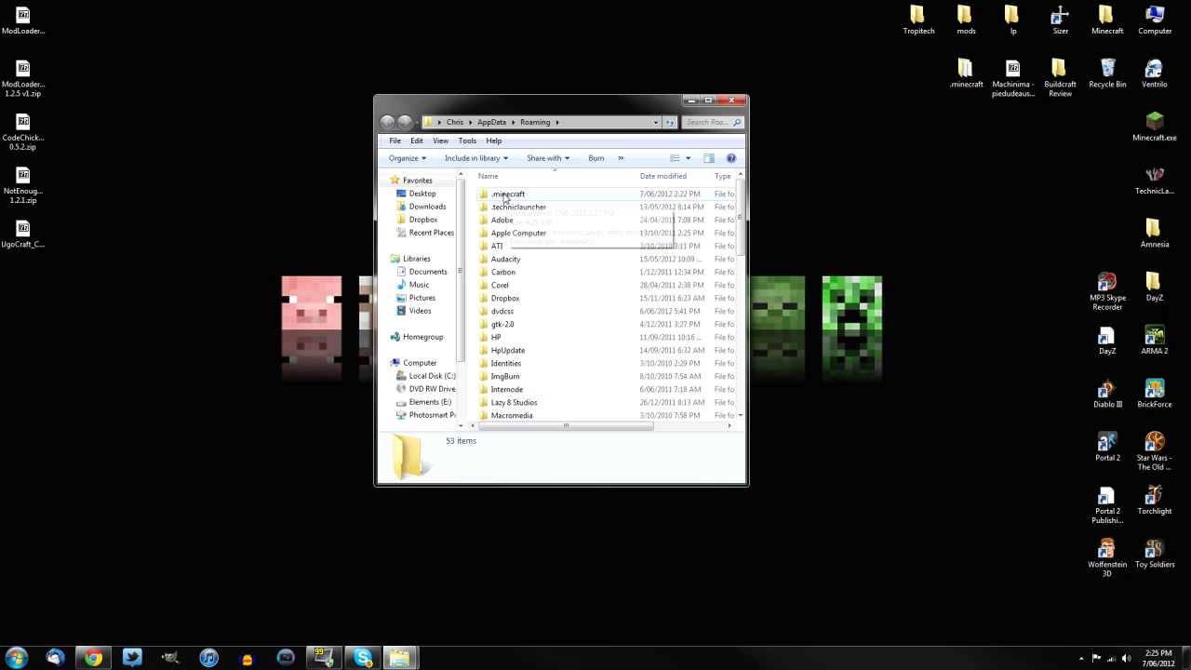
mouse_move(509, 194)
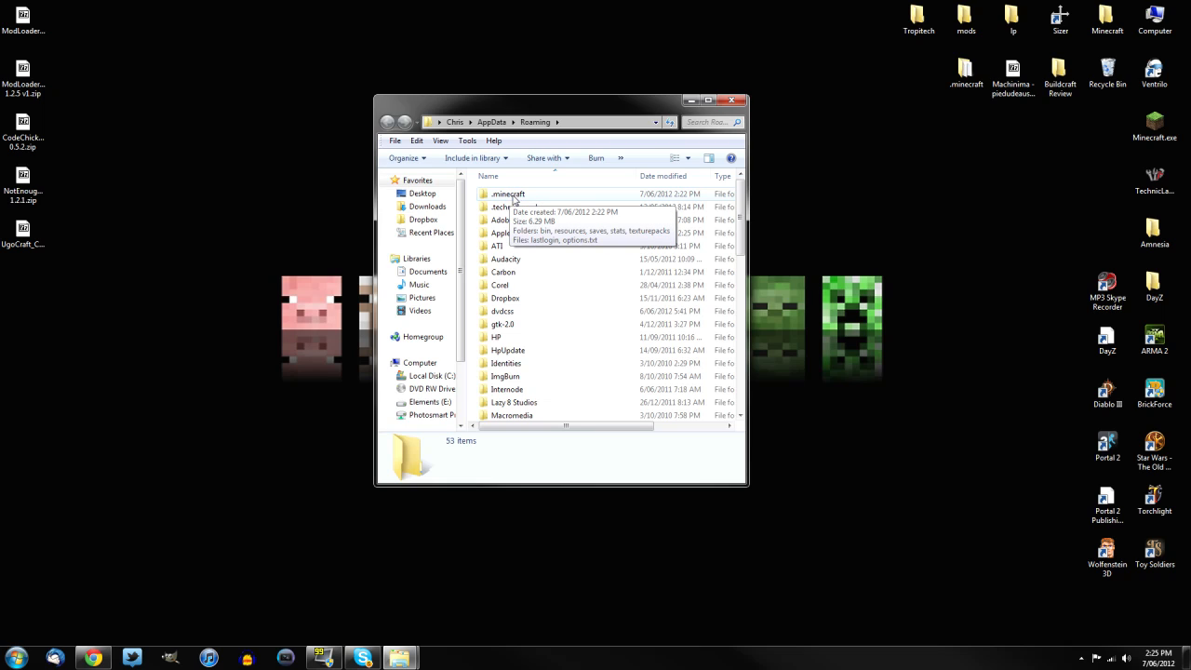
mouse_move(508, 195)
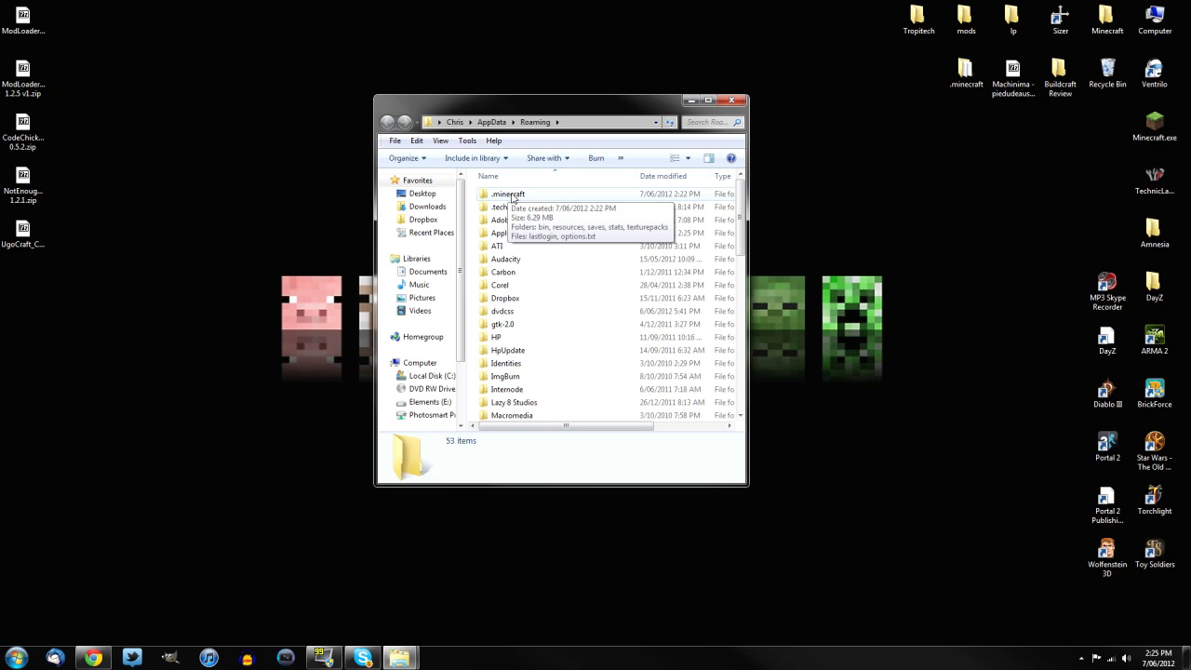
- Open minecraft.jar from .minecraft\bin as an archive in 7-Zip
double_click(508, 194)
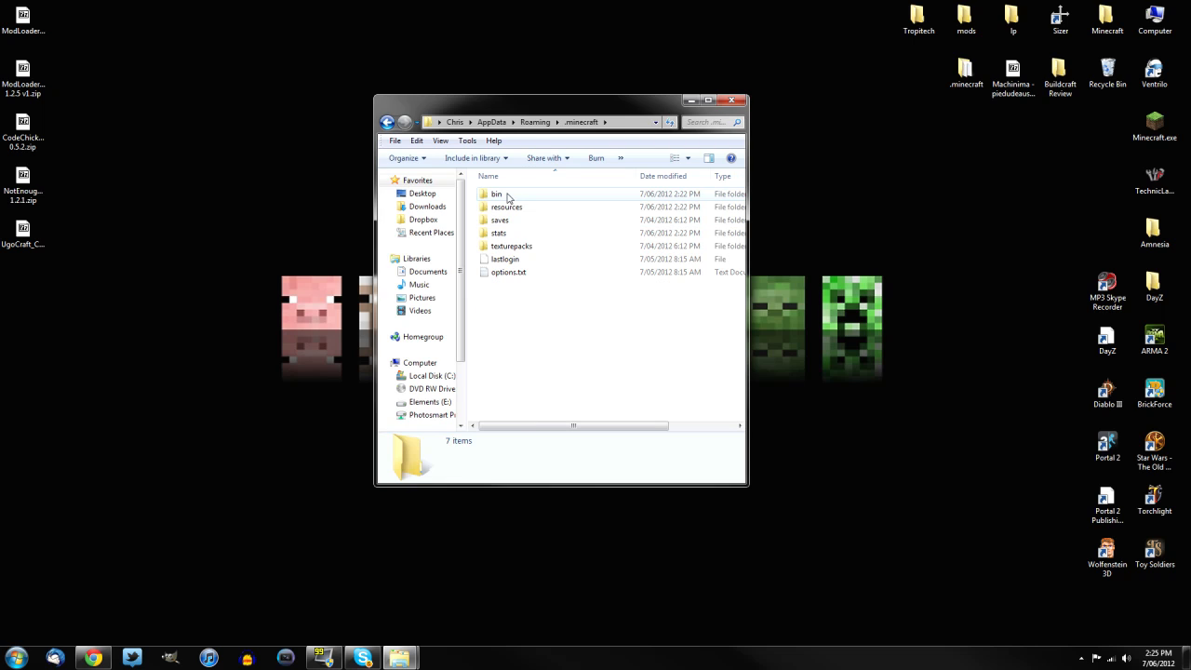
double_click(496, 194)
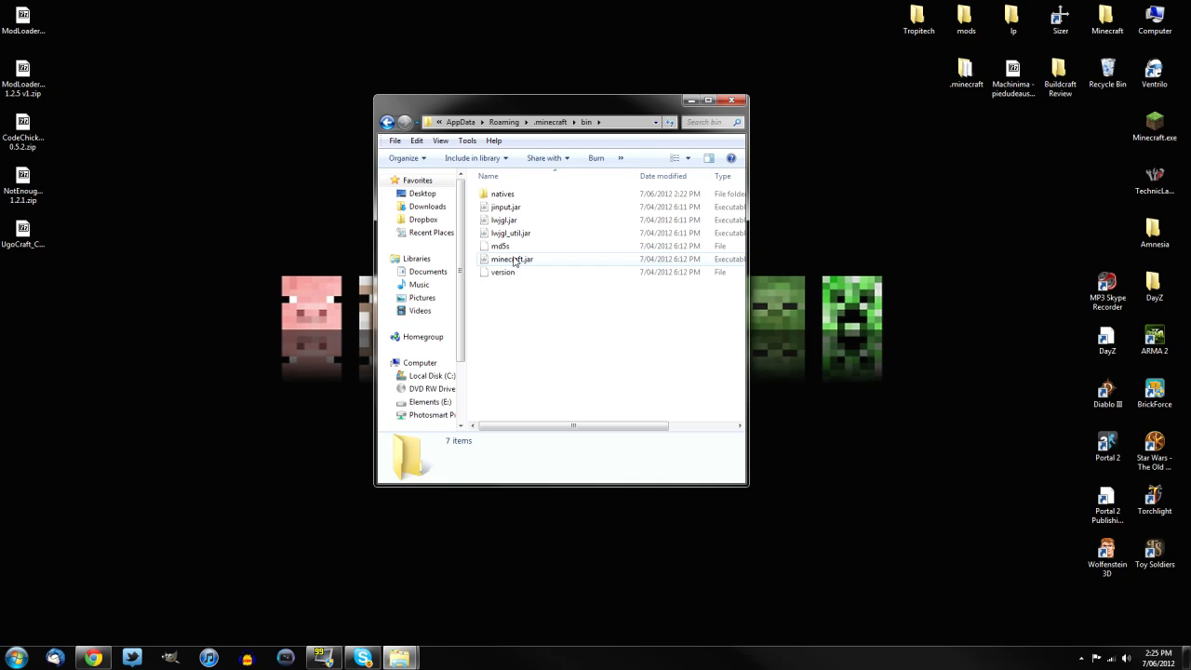
right_click(511, 258)
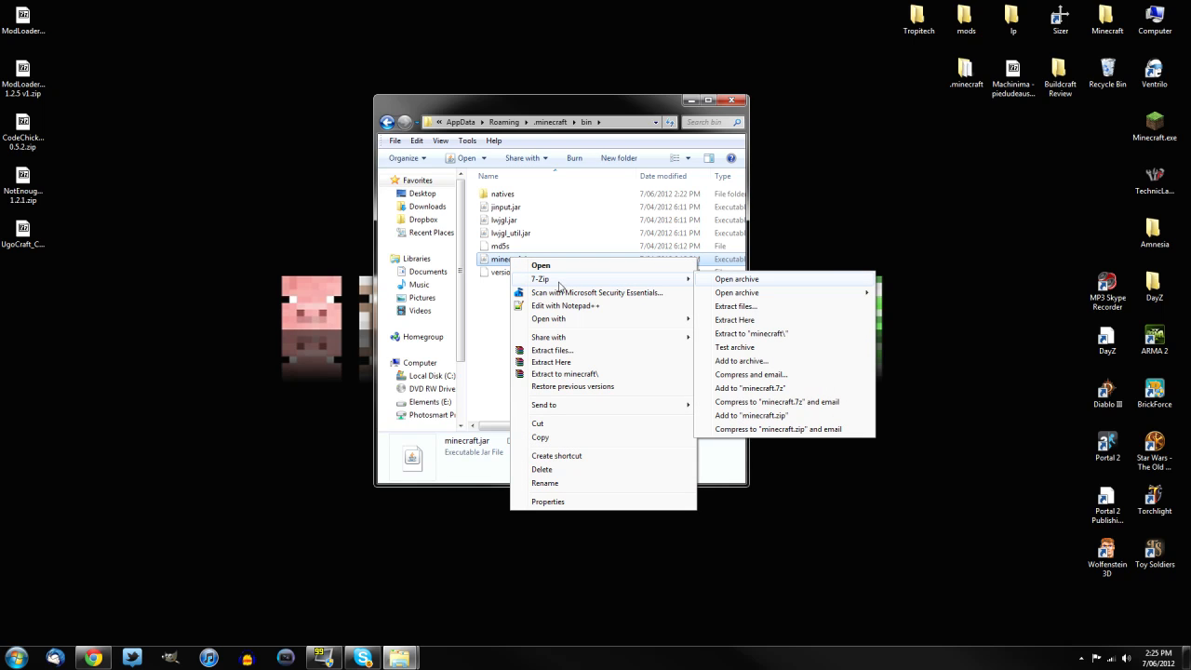
click(736, 279)
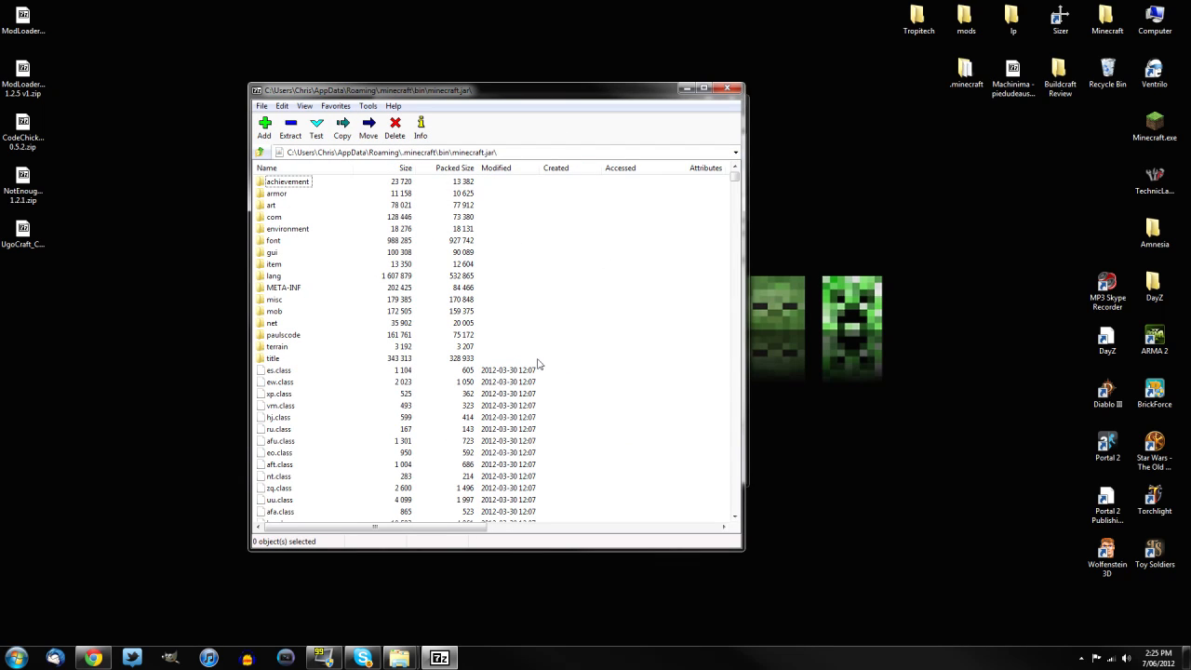
mouse_move(300, 295)
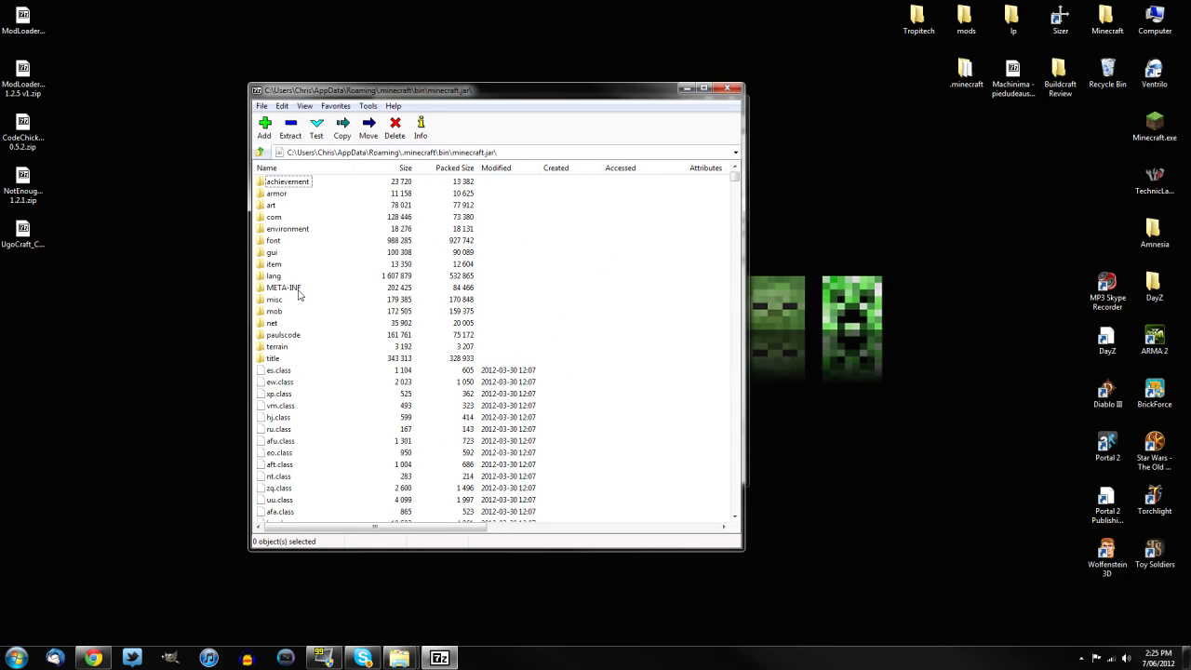
- Delete the META-INF folder from minecraft.jar and confirm the deletion
click(394, 127)
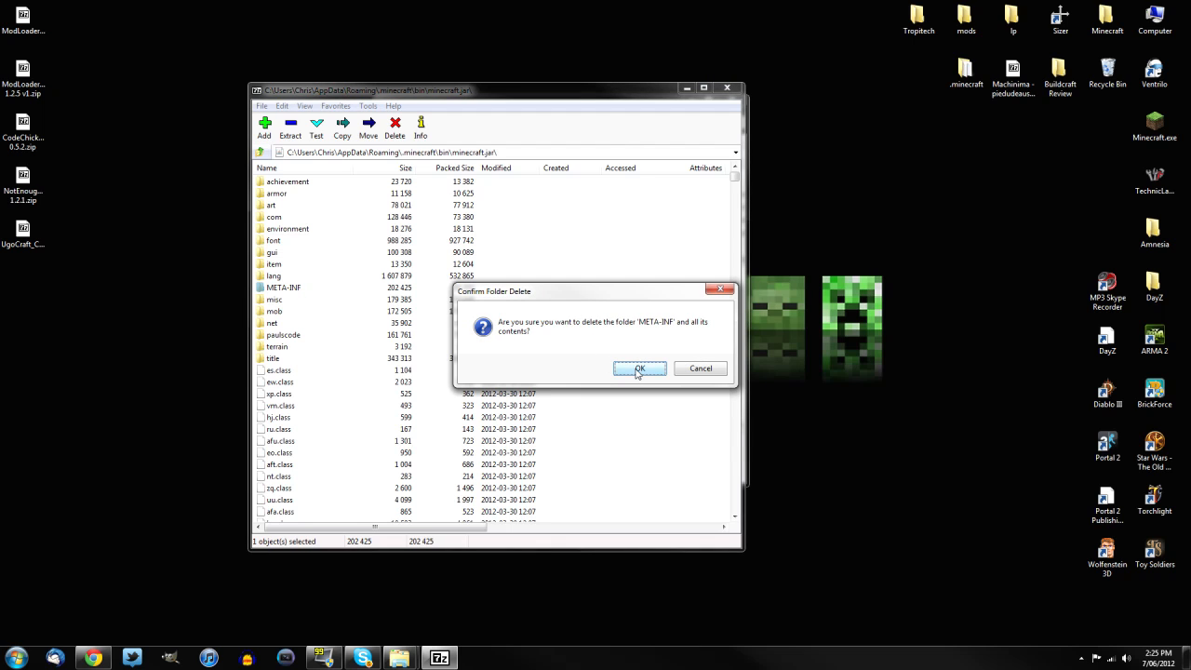
click(641, 369)
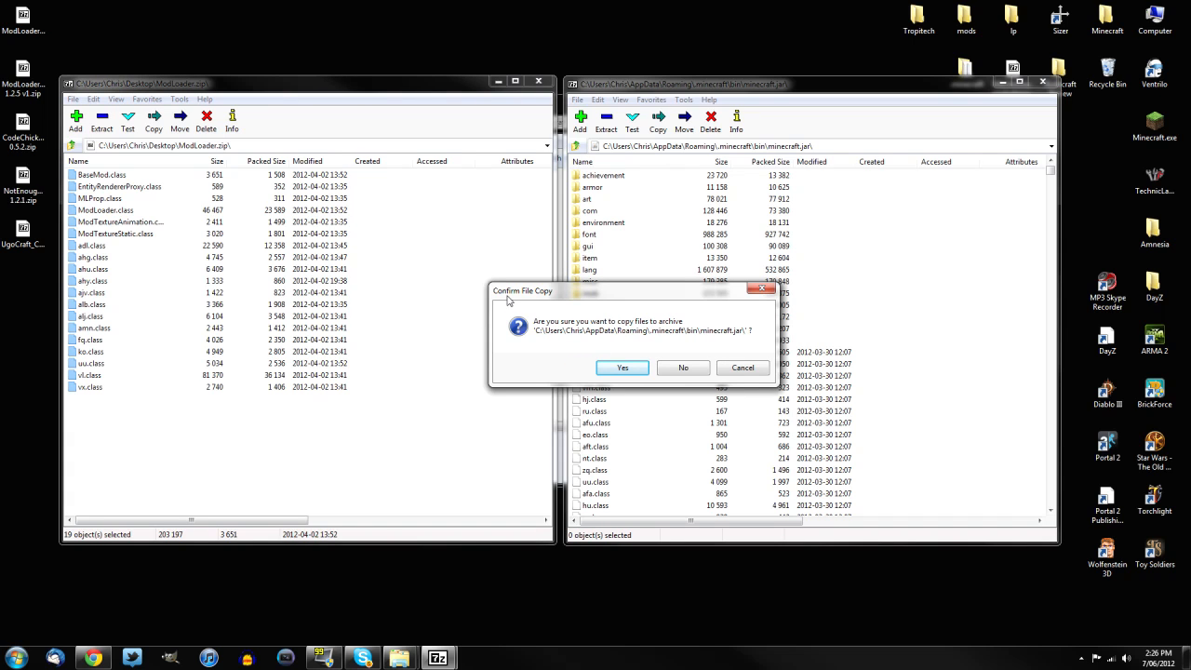
- Confirm copying the 19 ModLoader.zip files into minecraft.jar
click(622, 367)
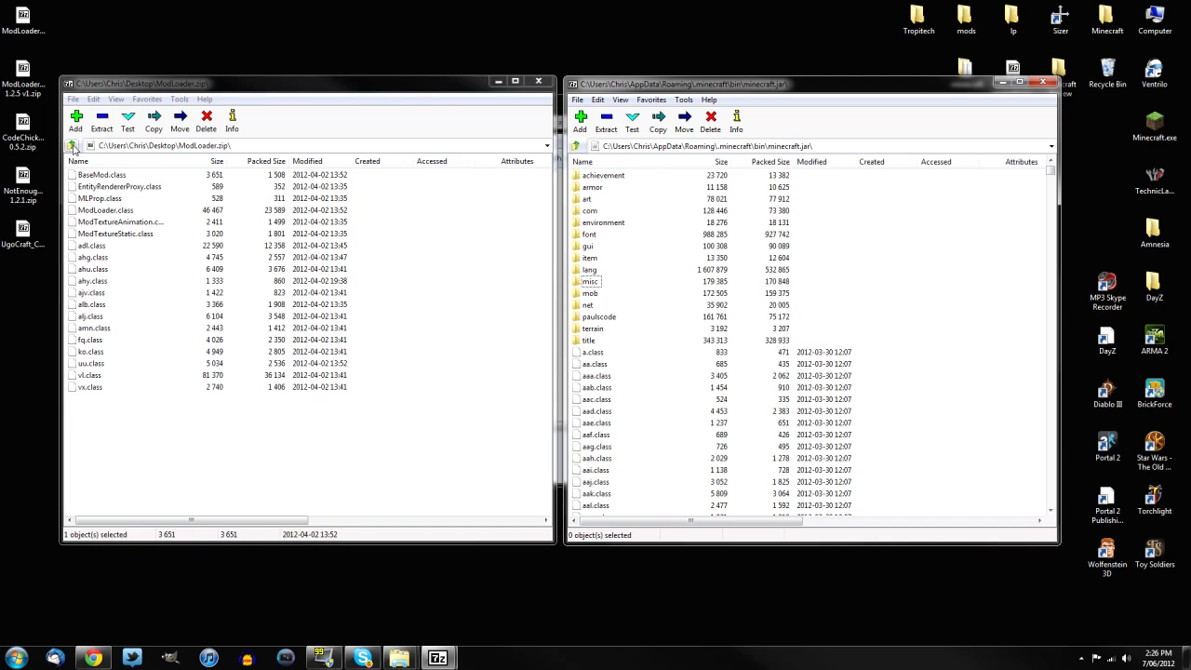
- Open ModLoaderMP 1.2.5 v1.zip from the Desktop and copy its nine files into minecraft.jar
click(73, 145)
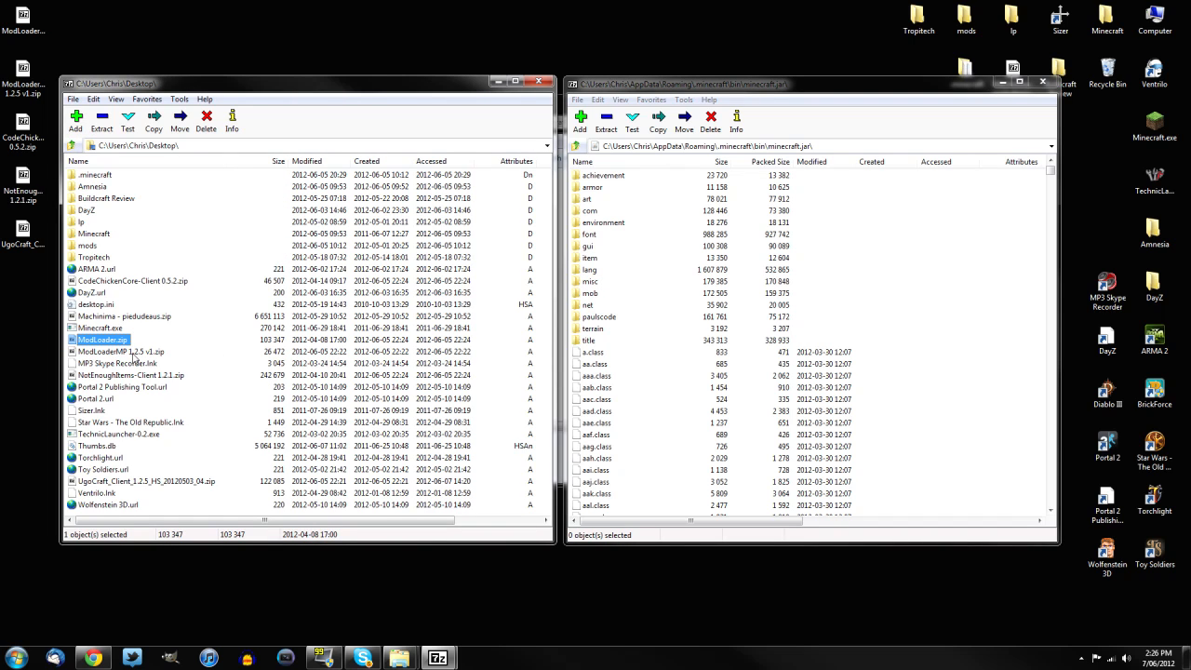
double_click(103, 351)
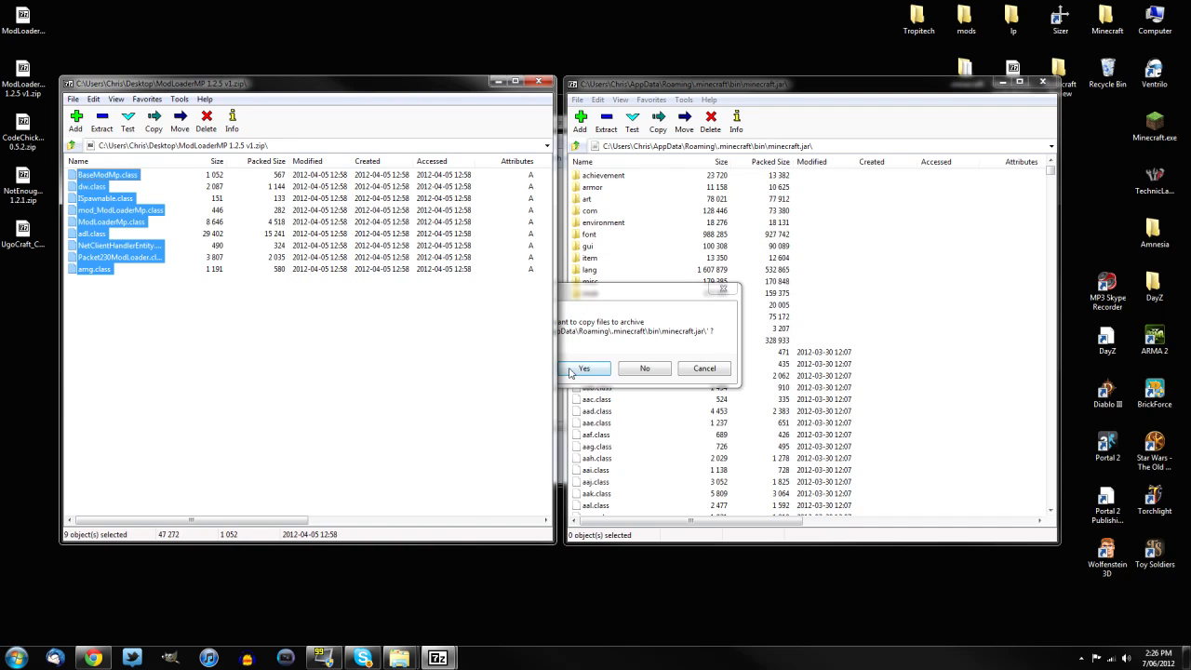
click(584, 367)
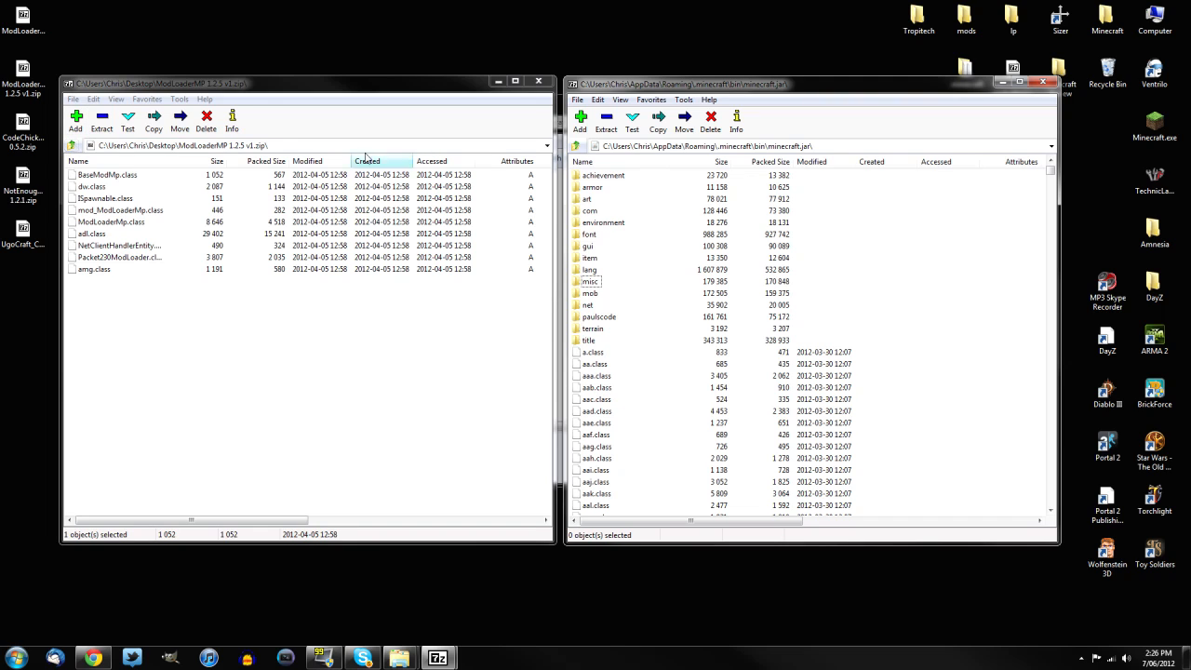
mouse_move(152, 112)
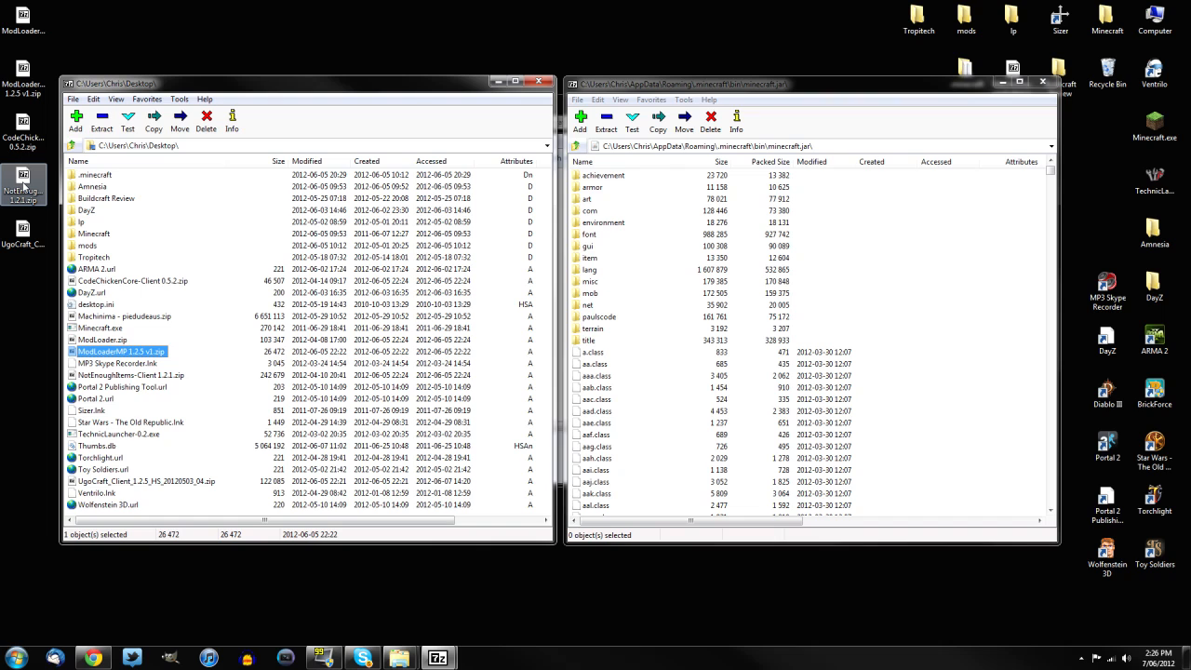
mouse_move(46, 216)
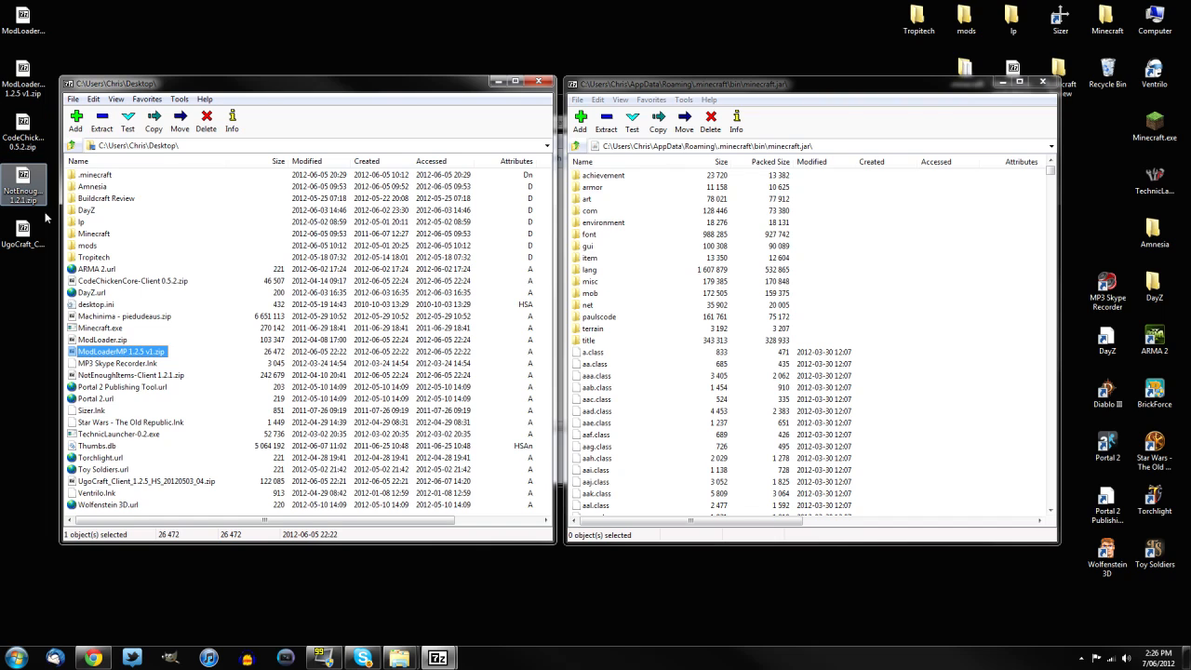
- Copy CodeChickenCore-Client 0.5.2.zip into minecraft.jar, then open NotEnoughItems-Client 1.2.1.zip
double_click(132, 280)
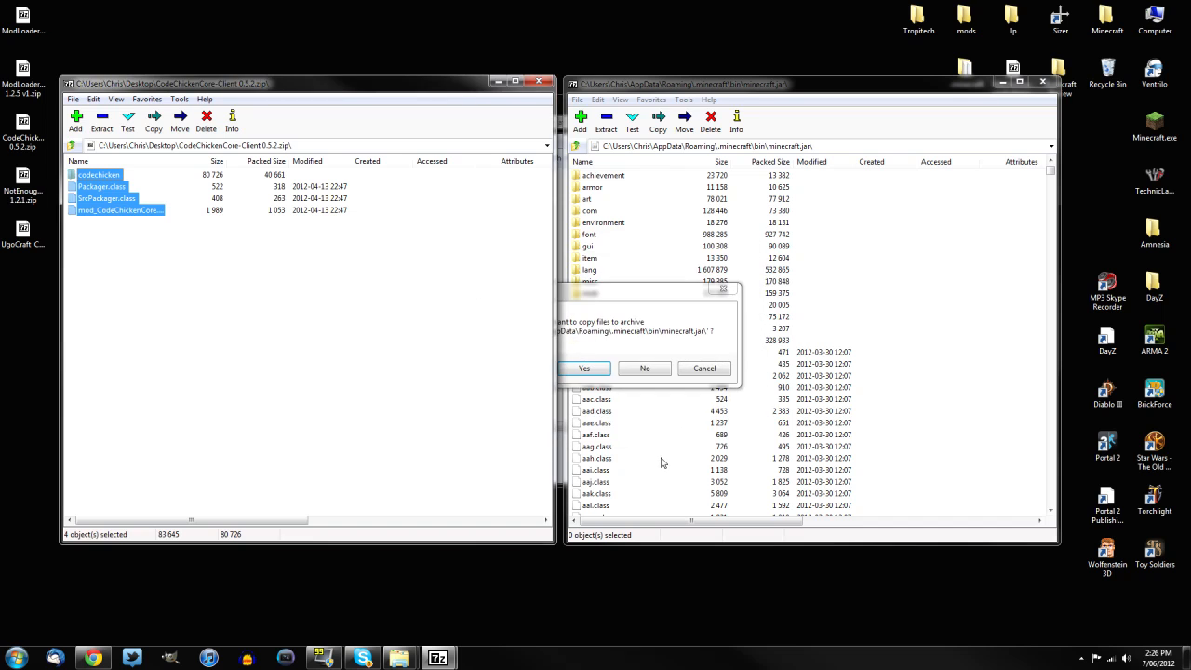
click(583, 368)
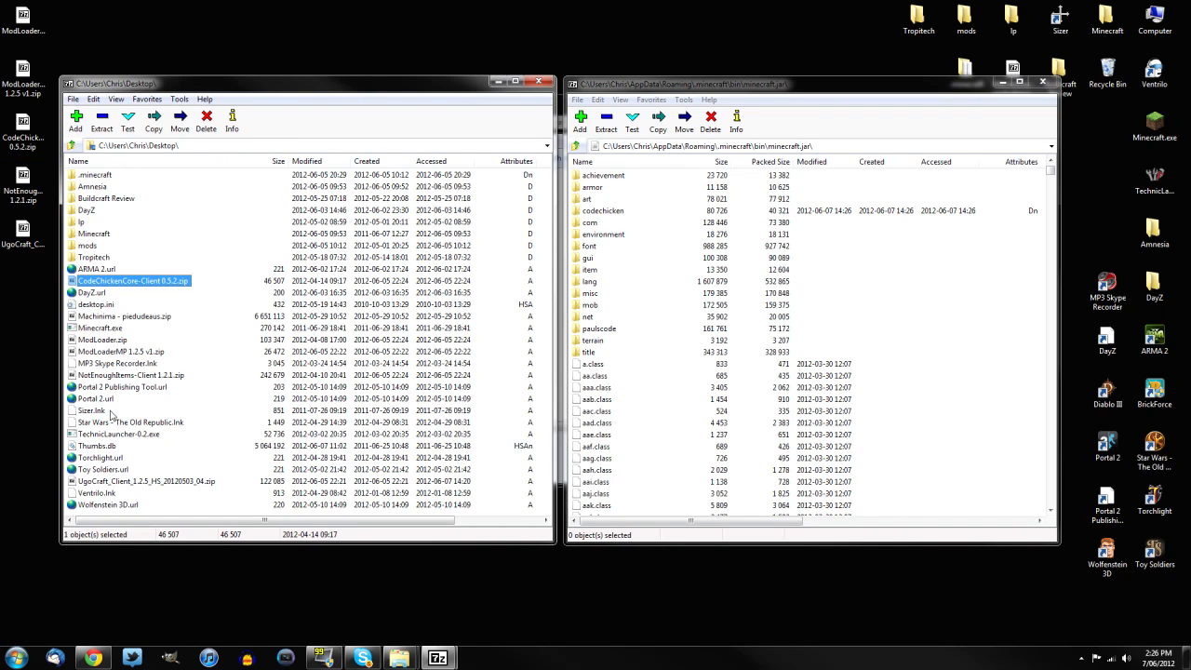
double_click(130, 374)
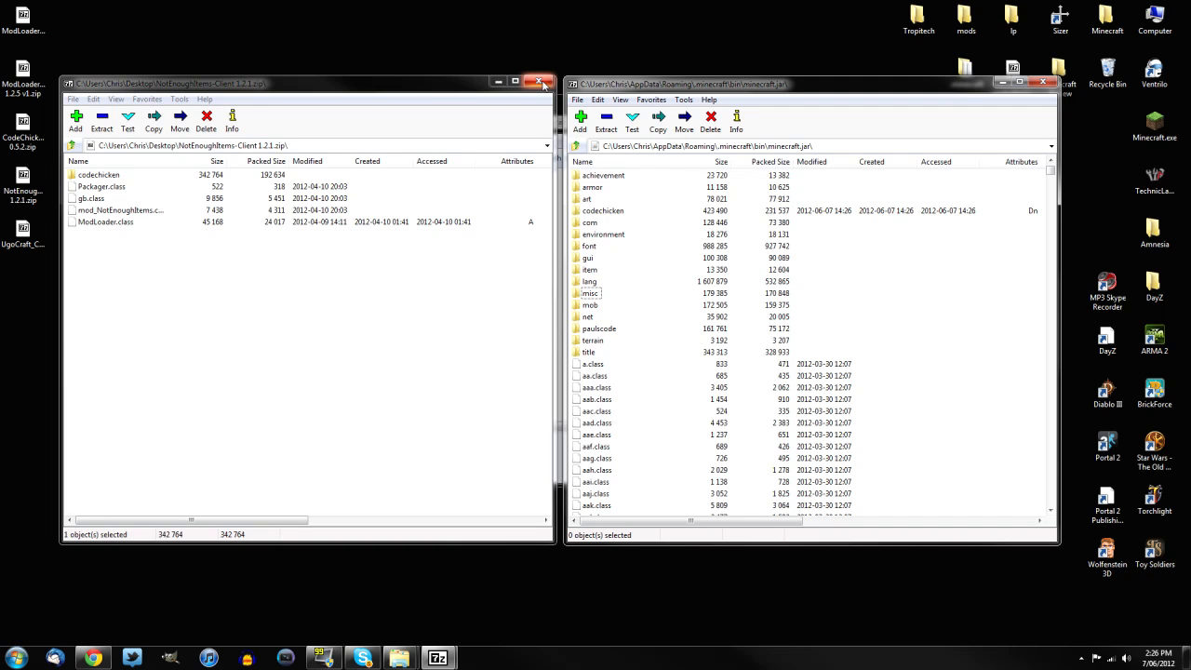
- Close both 7-Zip archive windows and create a new mods folder inside .minecraft
click(98, 175)
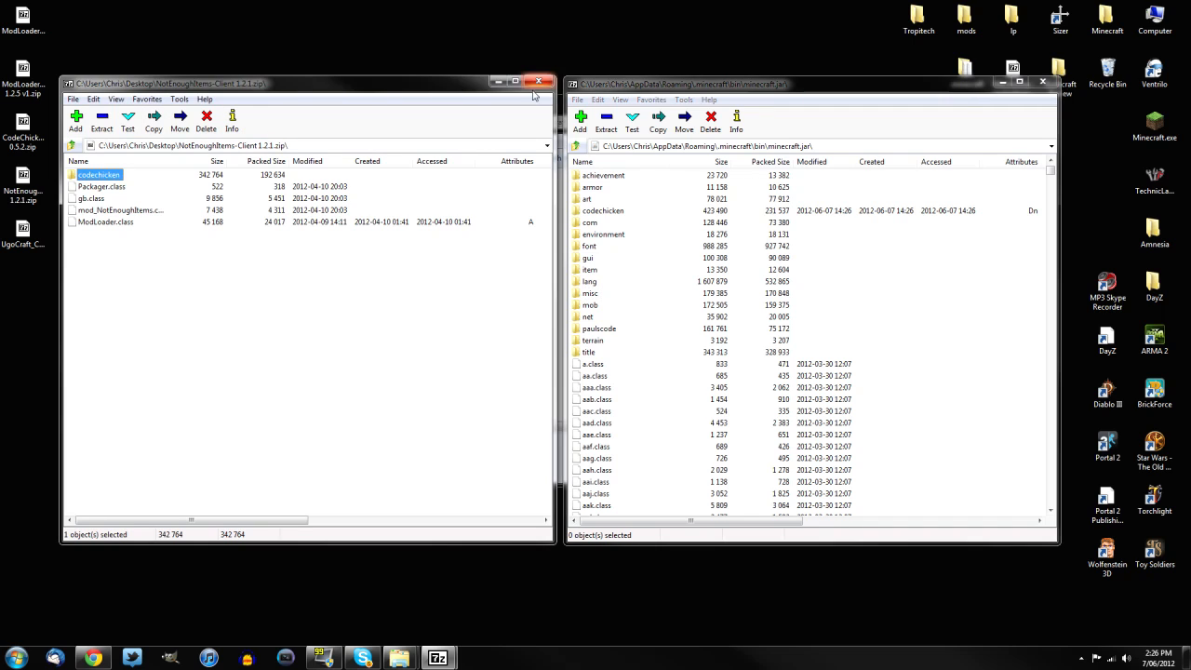
click(540, 83)
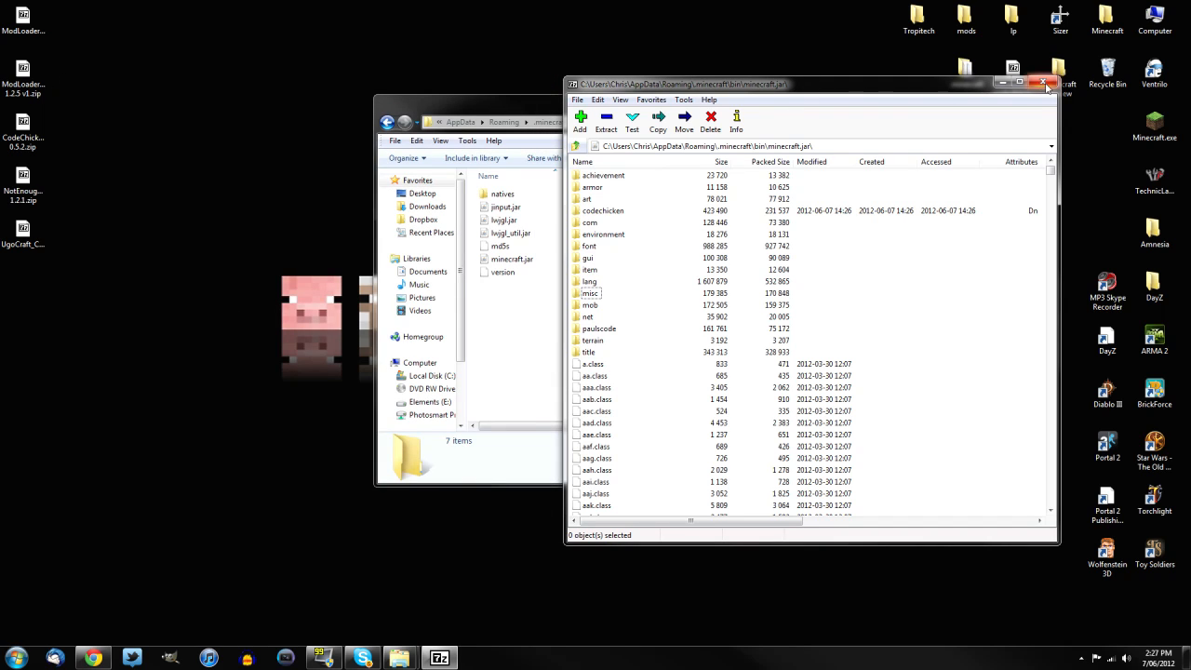
click(1048, 83)
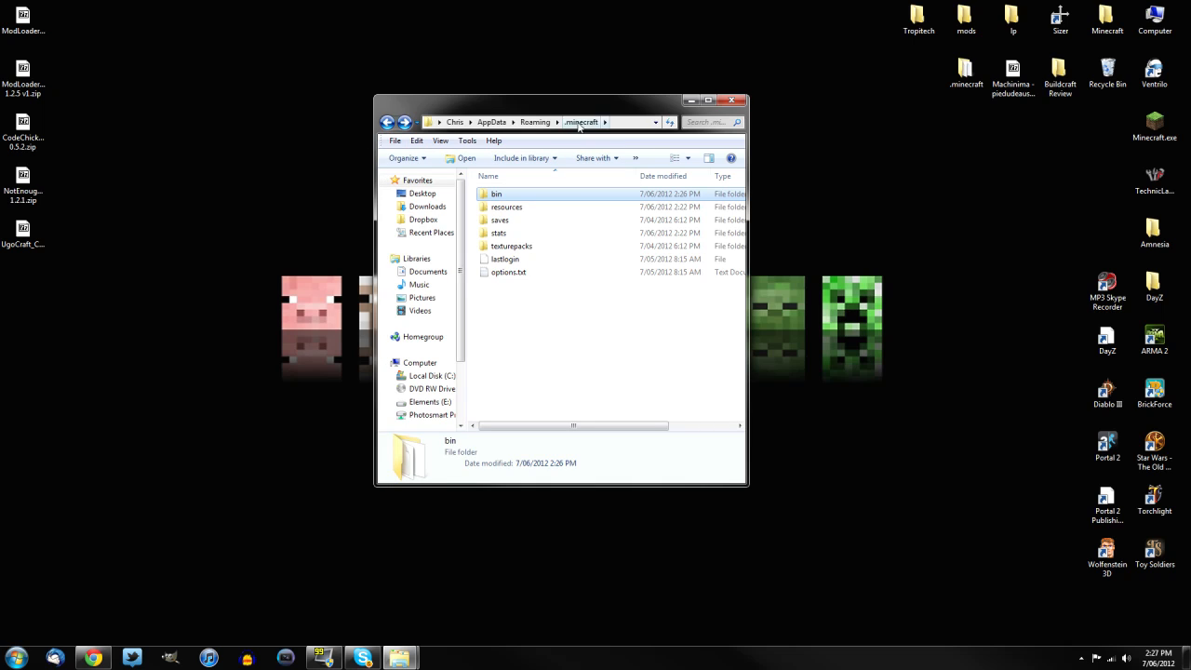
mouse_move(528, 315)
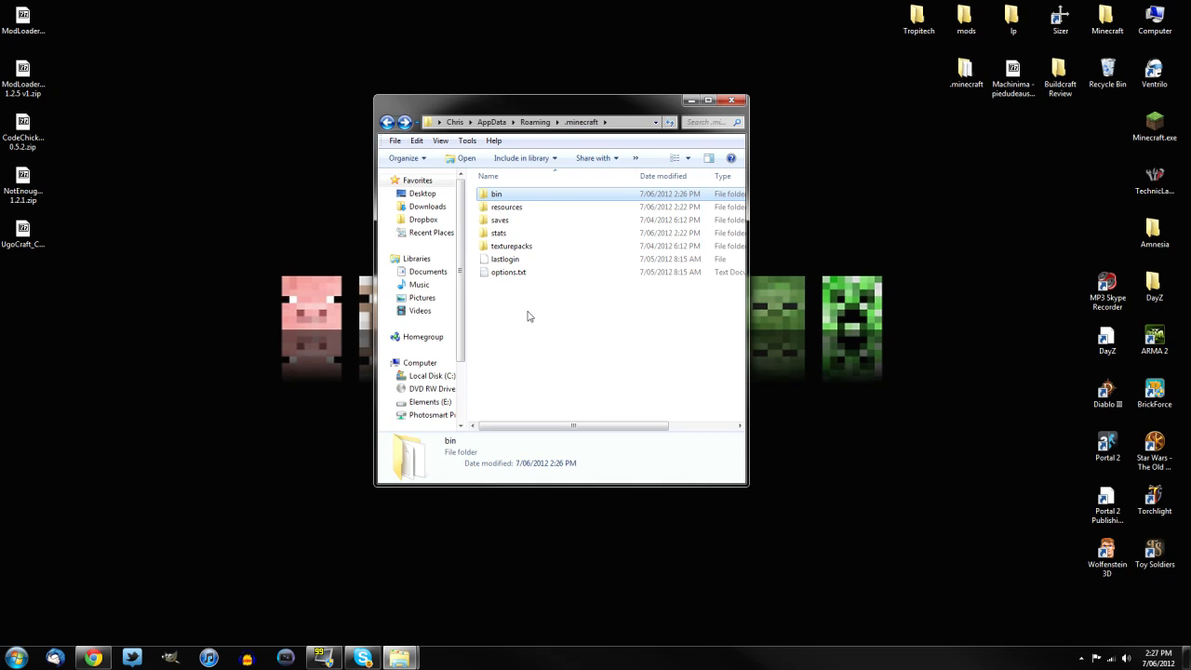
mouse_move(535, 244)
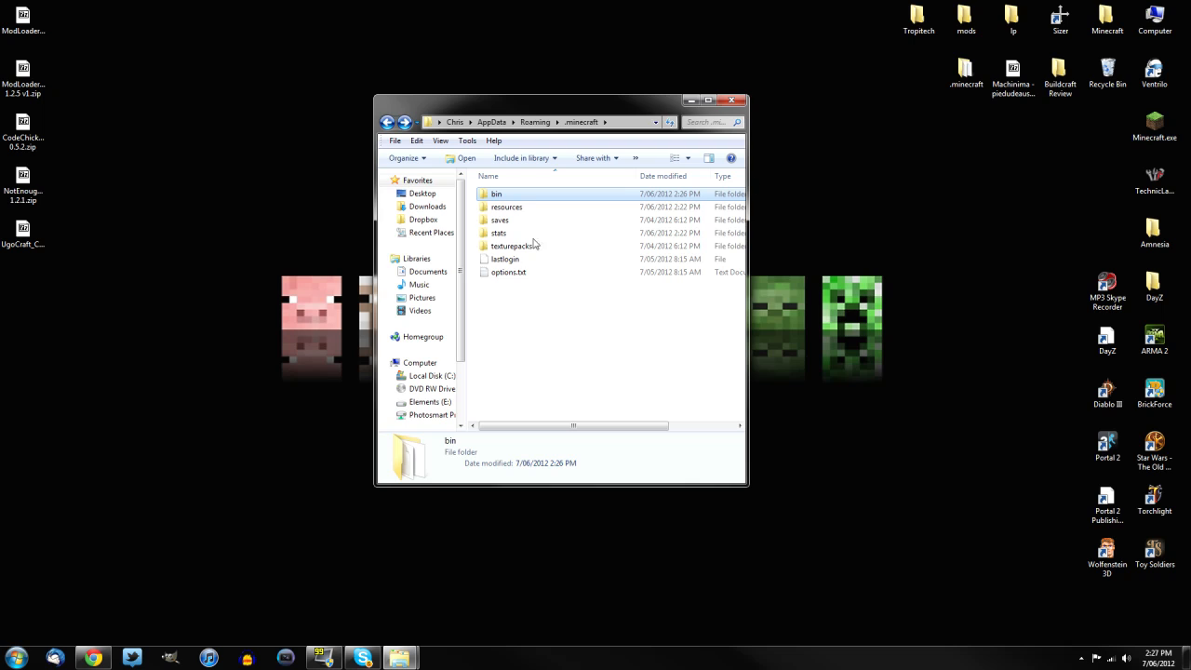
mouse_move(530, 328)
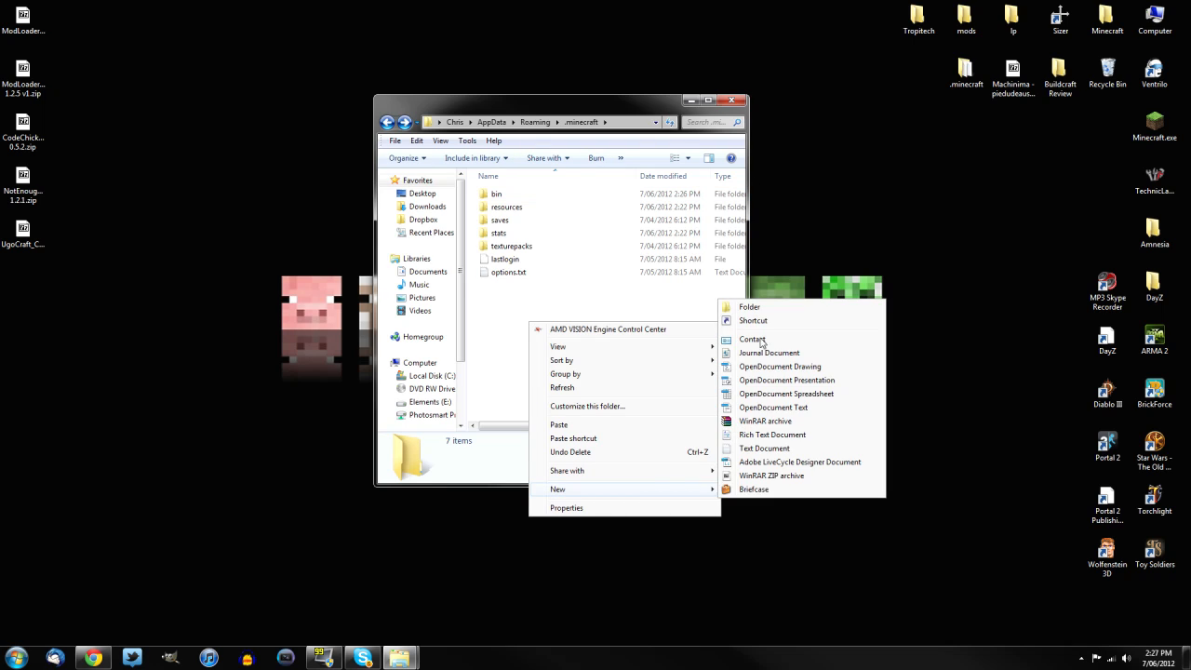
click(749, 307)
text(mods)
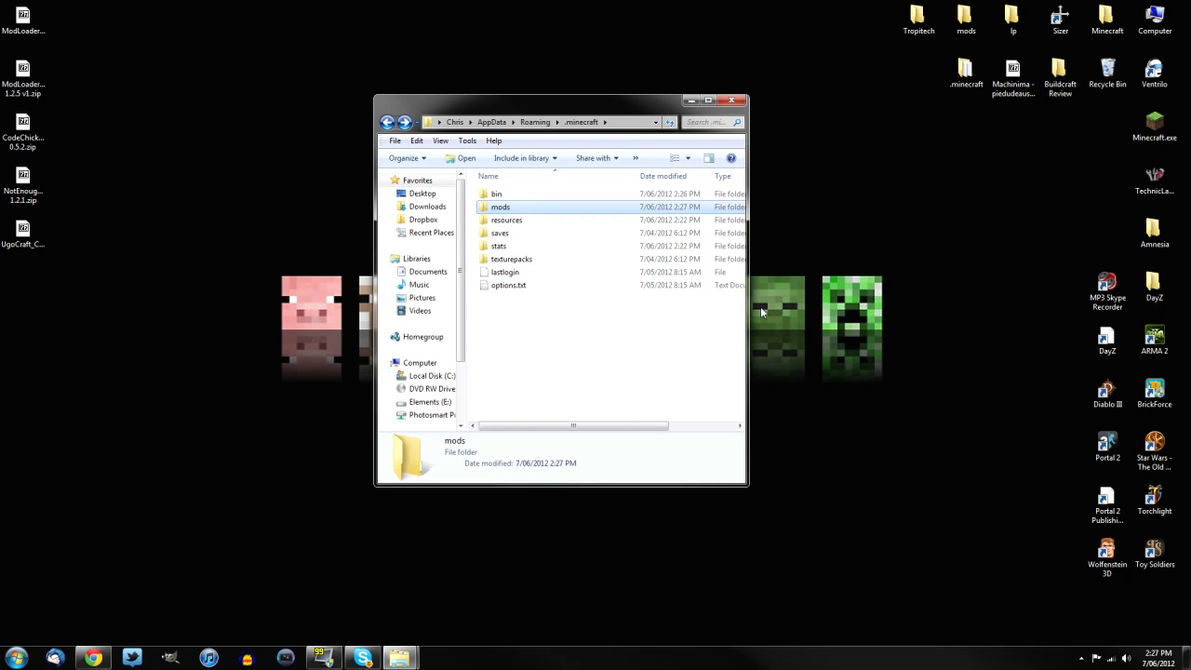
mouse_move(470, 211)
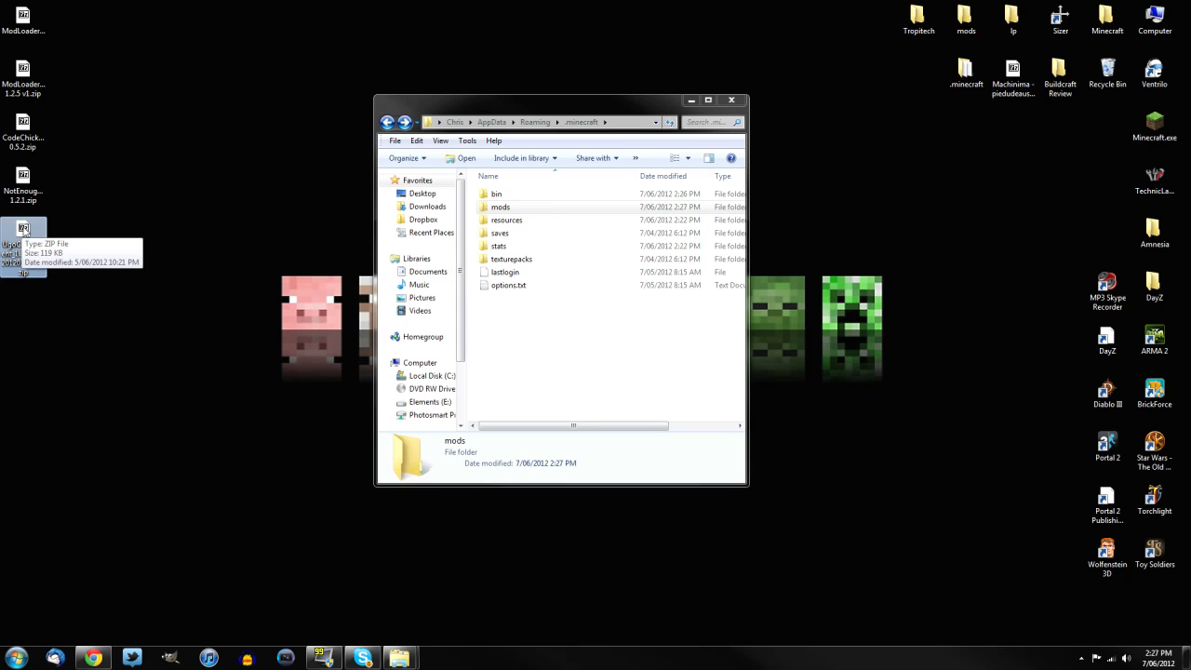
- Paste the UgoCraft Client 1.2.5 zip into the mods folder and close Explorer
right_click(23, 233)
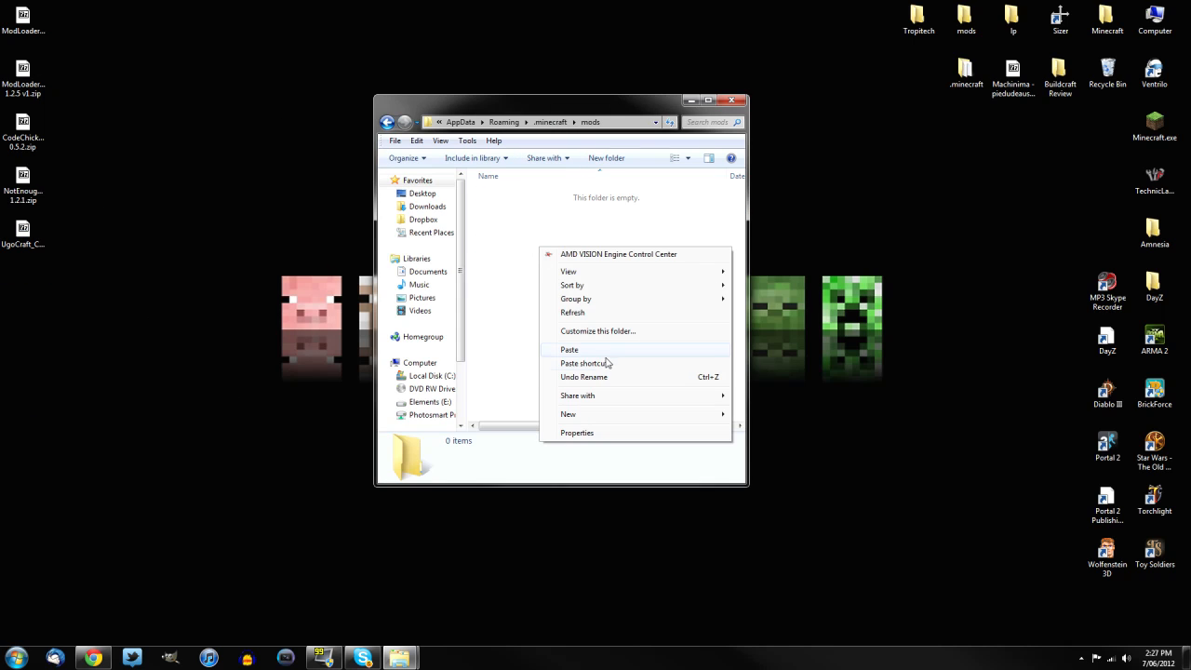
click(569, 349)
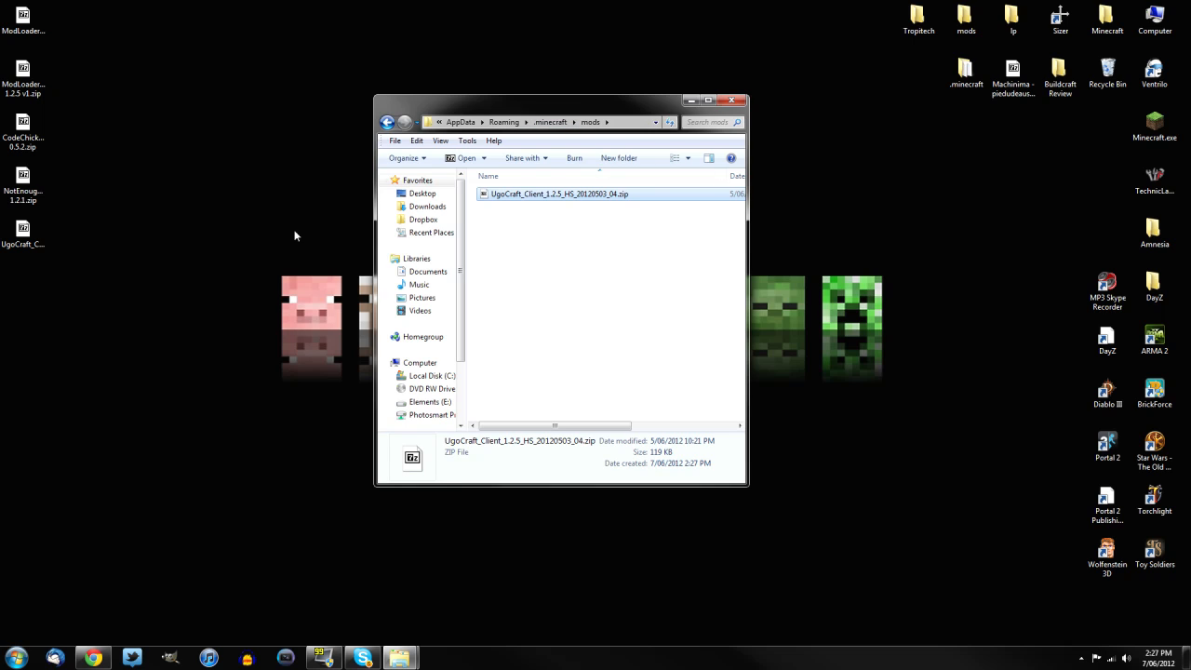
mouse_move(625, 261)
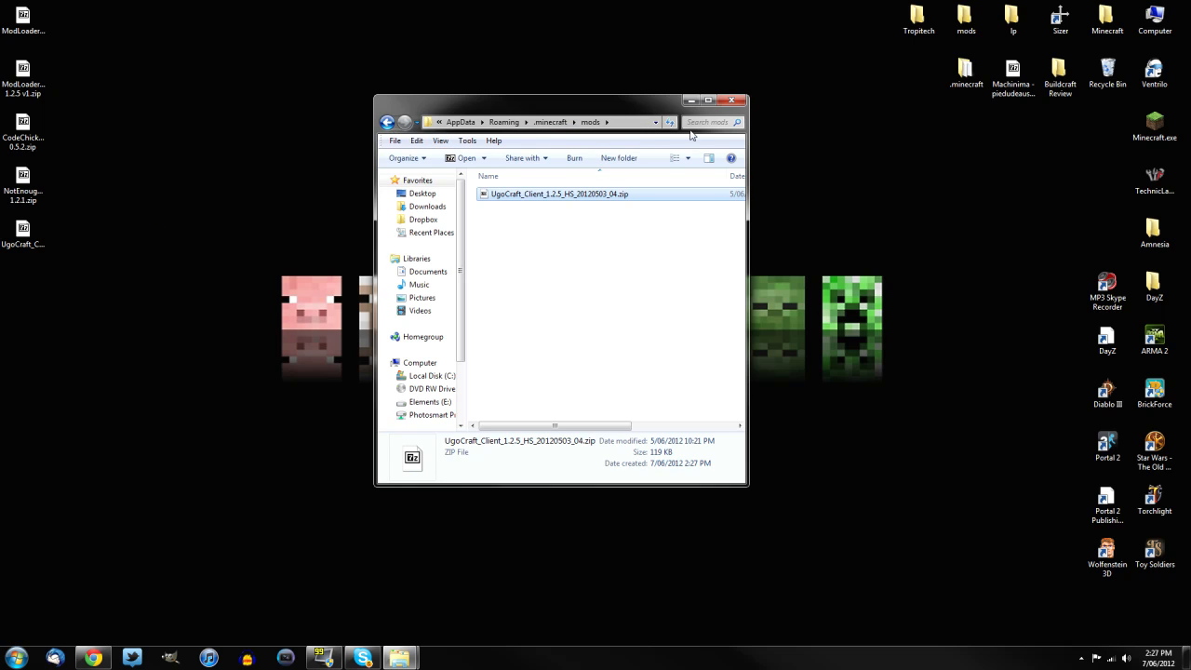
click(738, 101)
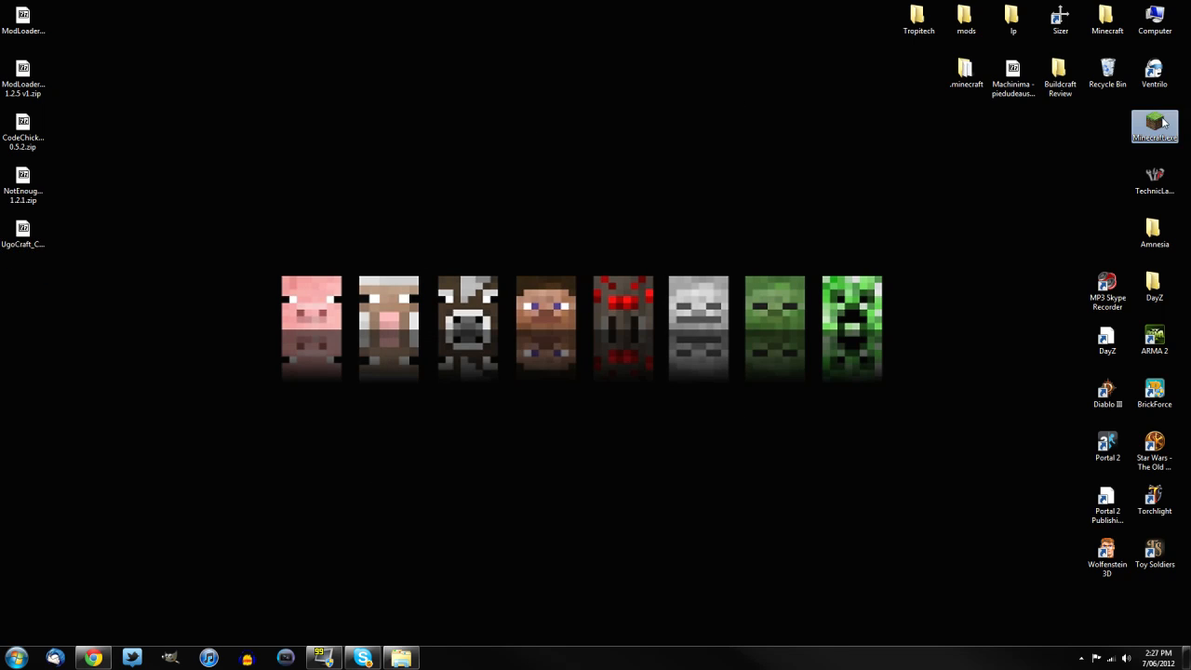
- Launch Minecraft.exe, maximize the launcher and log in to reach the 1.2.5 title menu
double_click(1154, 126)
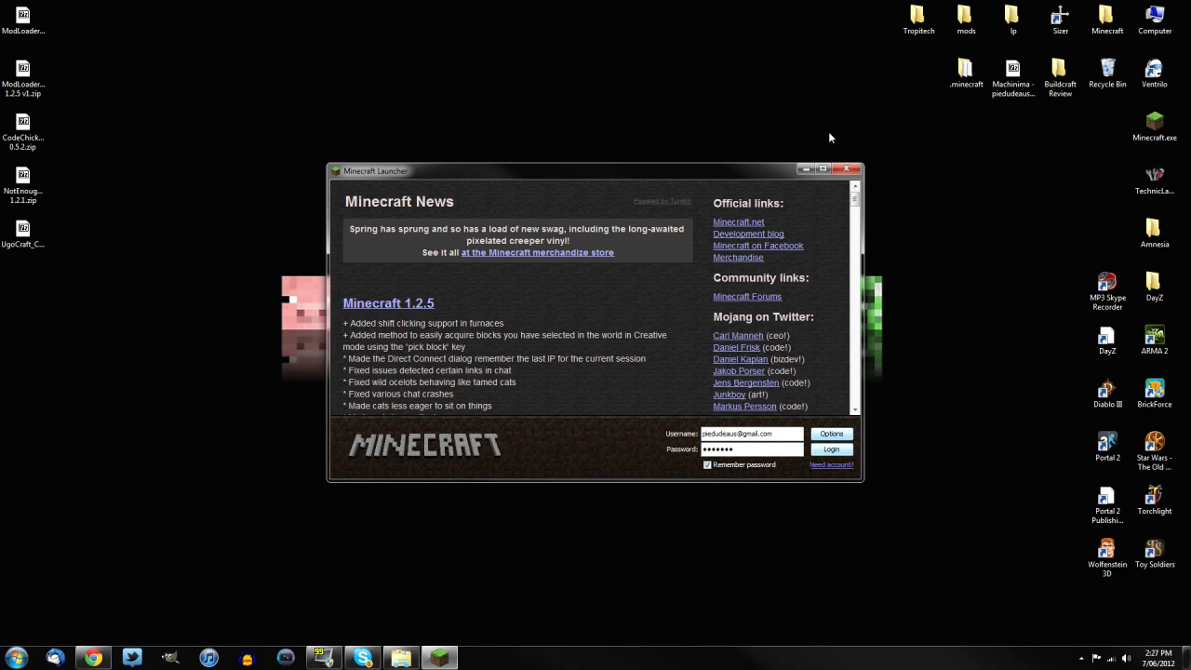
click(822, 170)
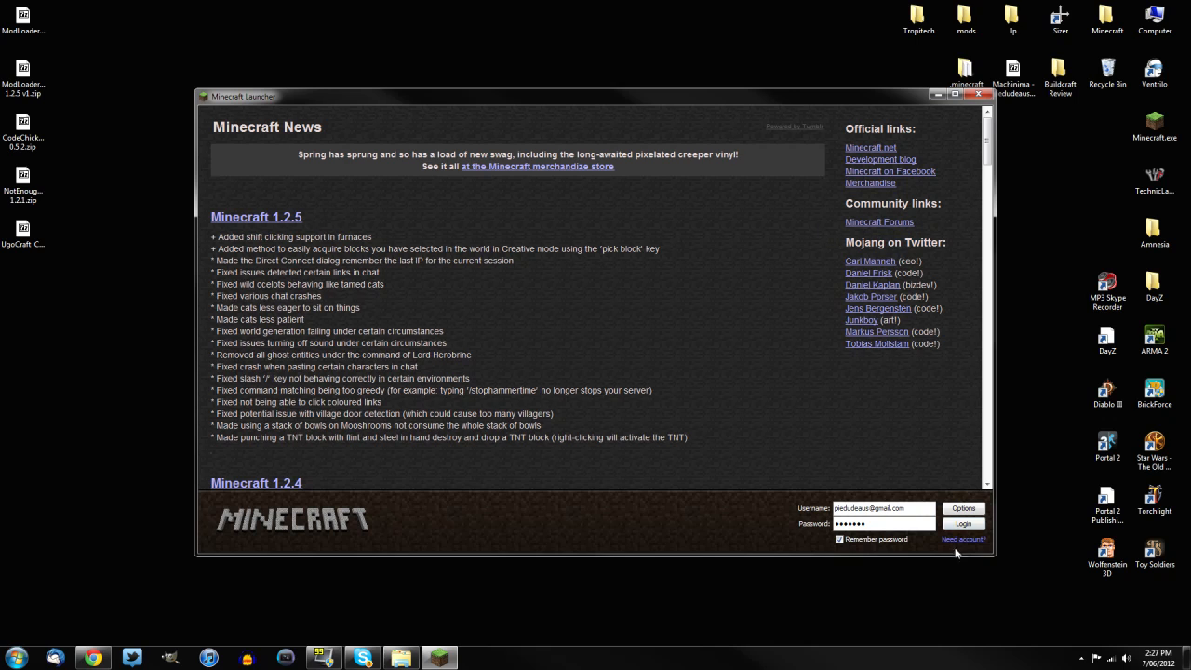
click(963, 523)
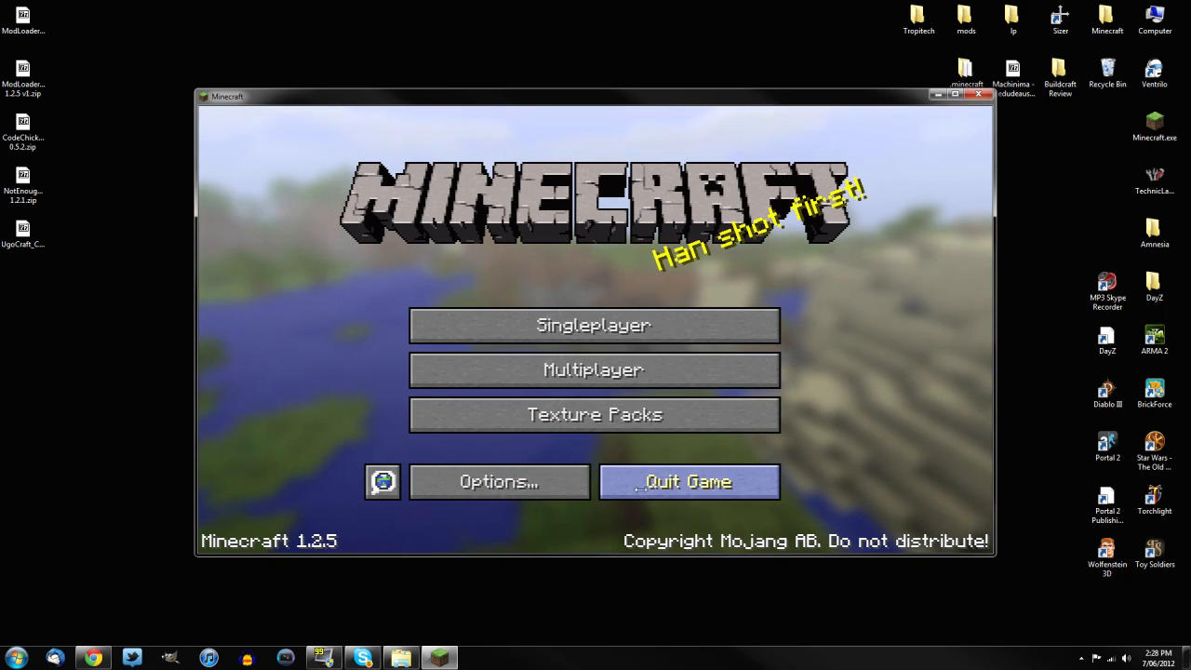
- Generate a new Survival singleplayer world named 'New World' with default settings
click(594, 325)
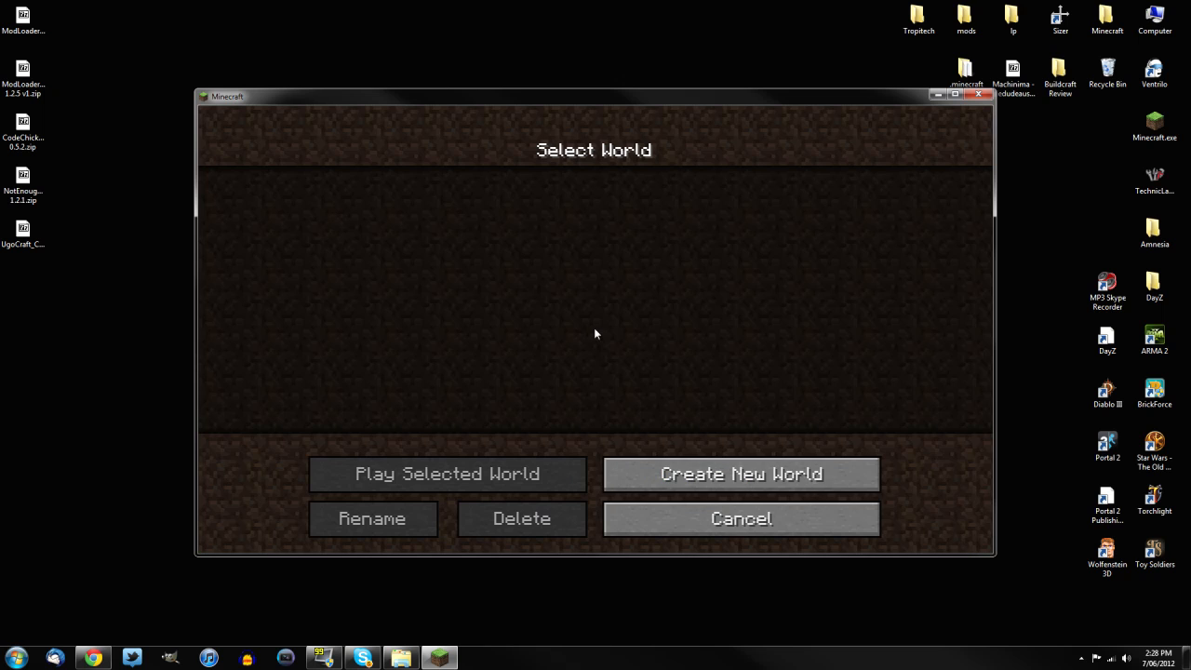
mouse_move(741, 474)
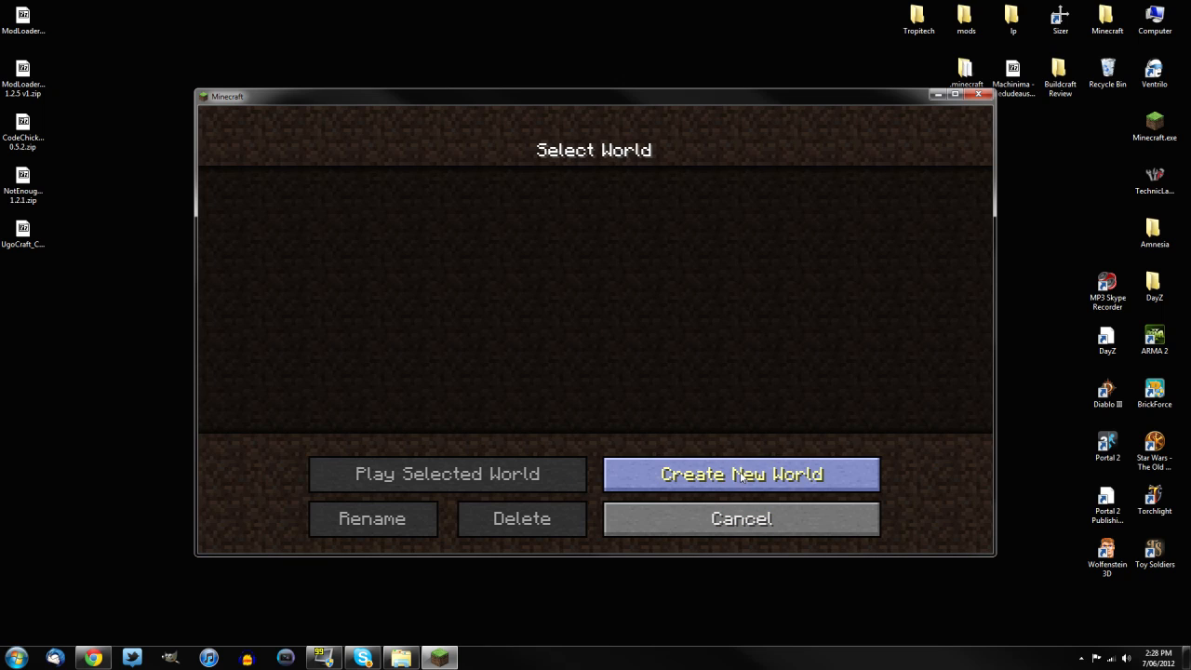
click(741, 473)
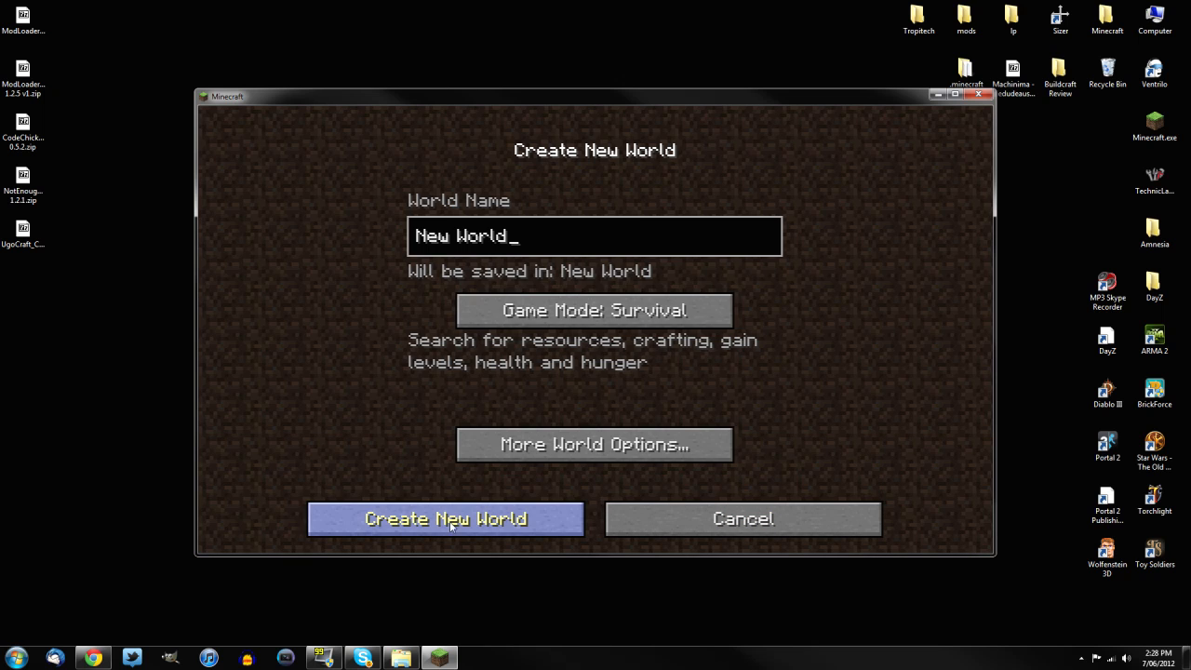
click(445, 518)
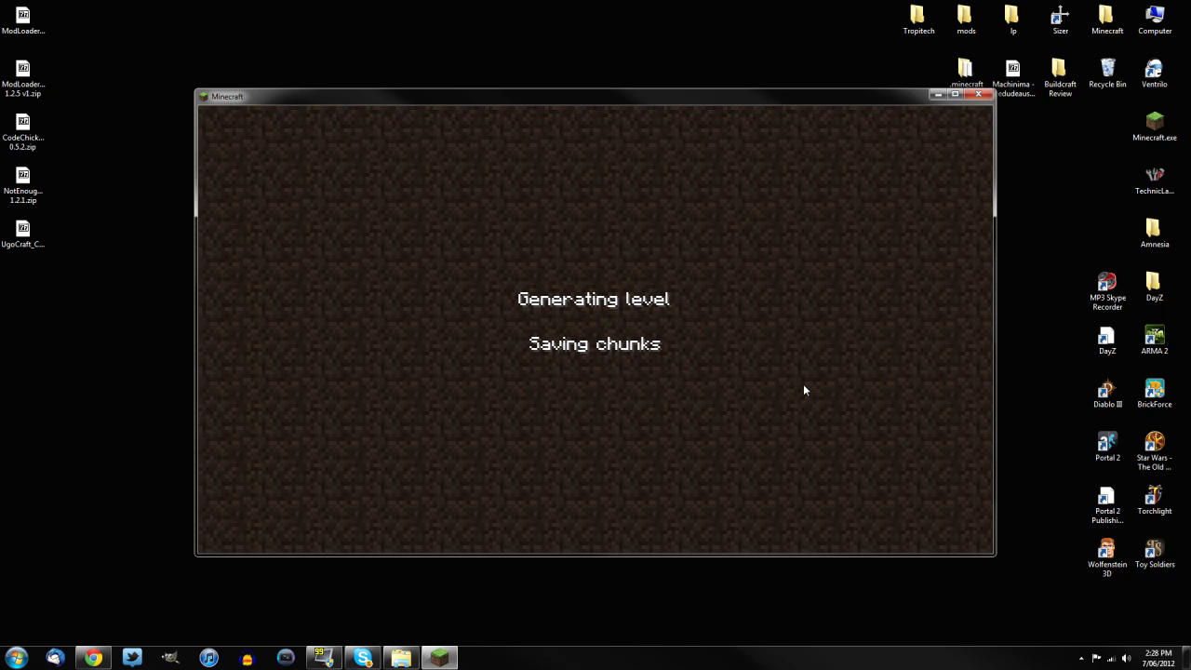
mouse_move(717, 360)
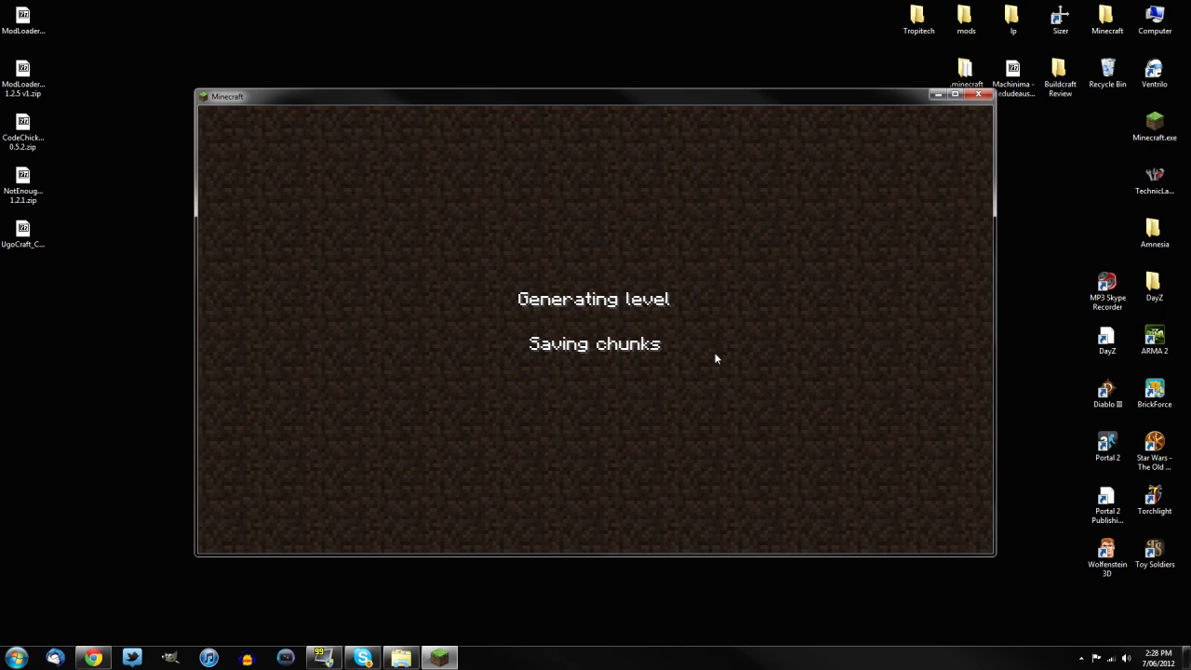
mouse_move(595, 413)
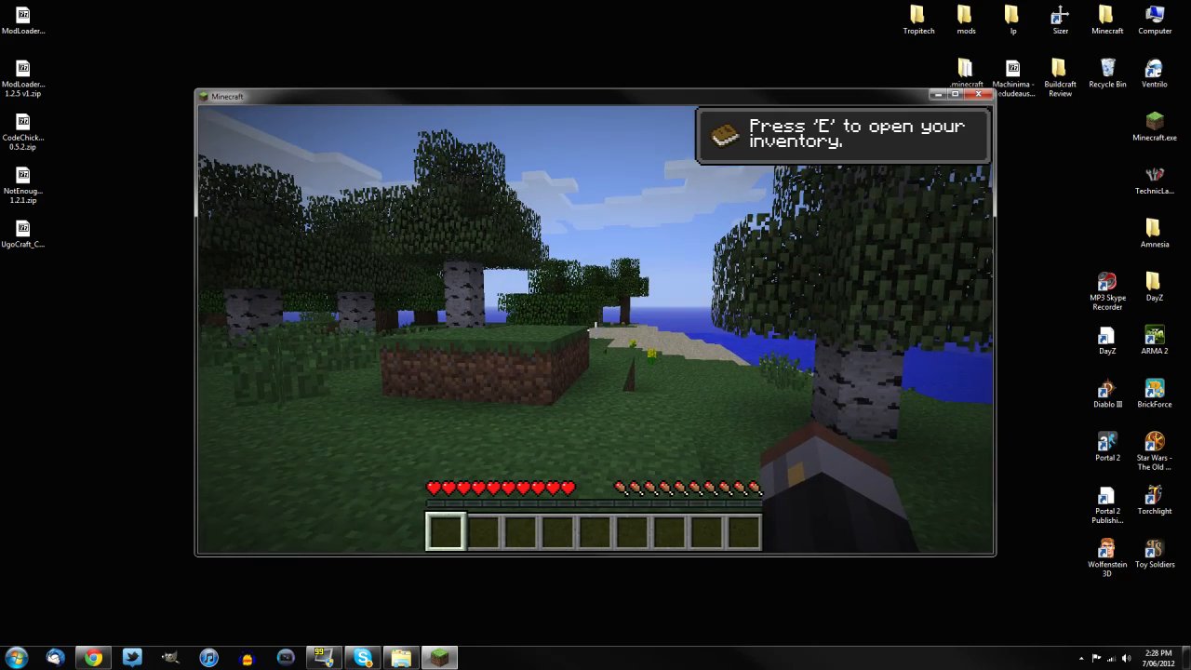
mouse_move(595, 330)
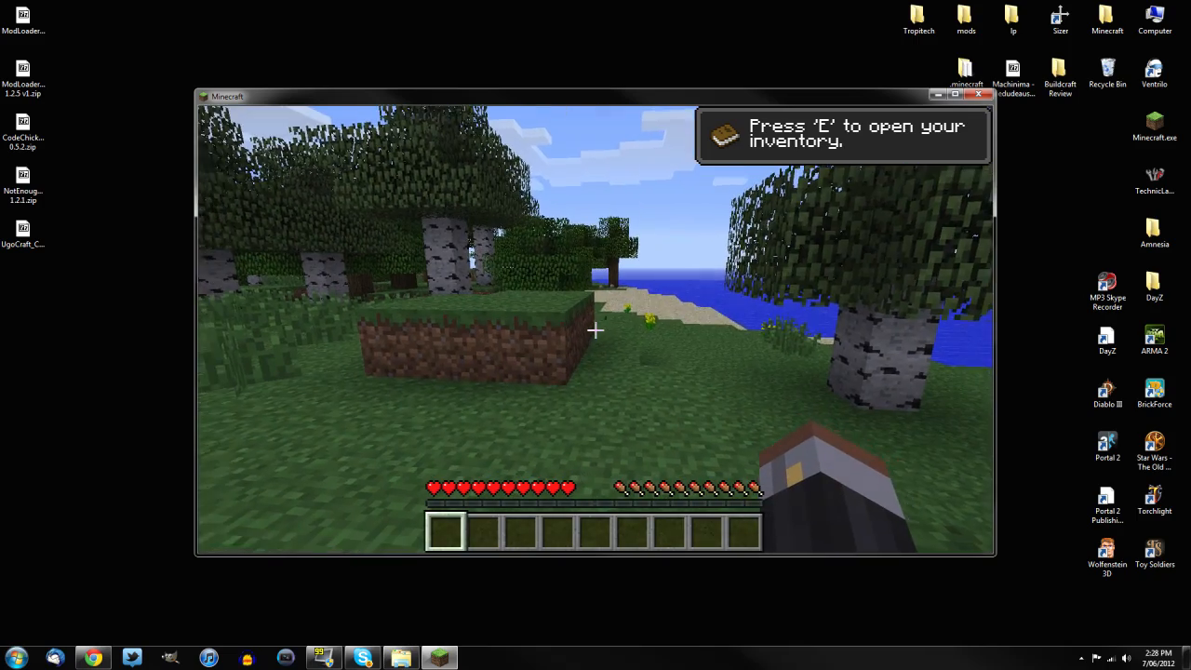
- Page the NEI item list to page 3 and take the Core block (rotation) into the hotbar
key(e)
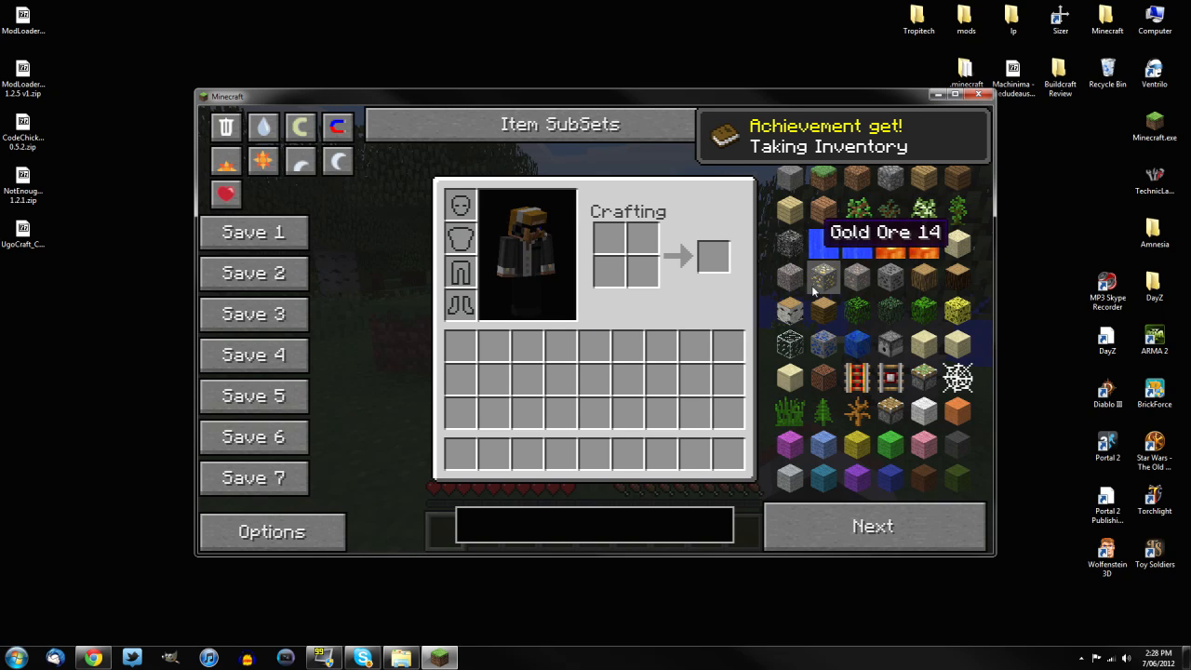
click(872, 526)
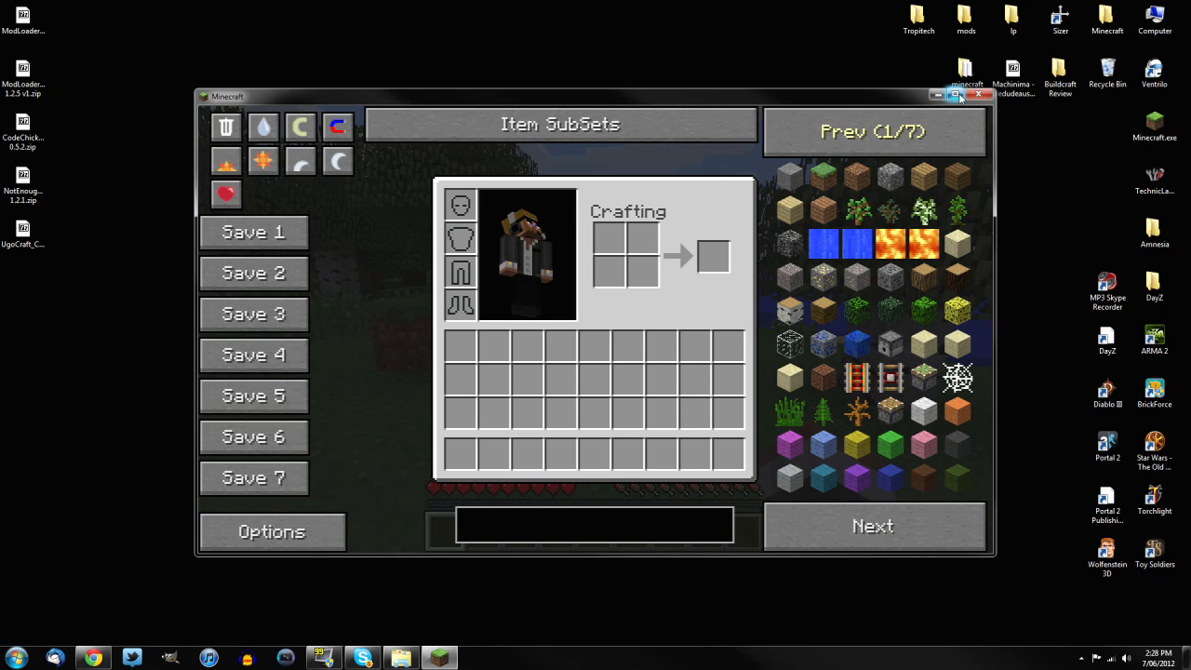
click(872, 526)
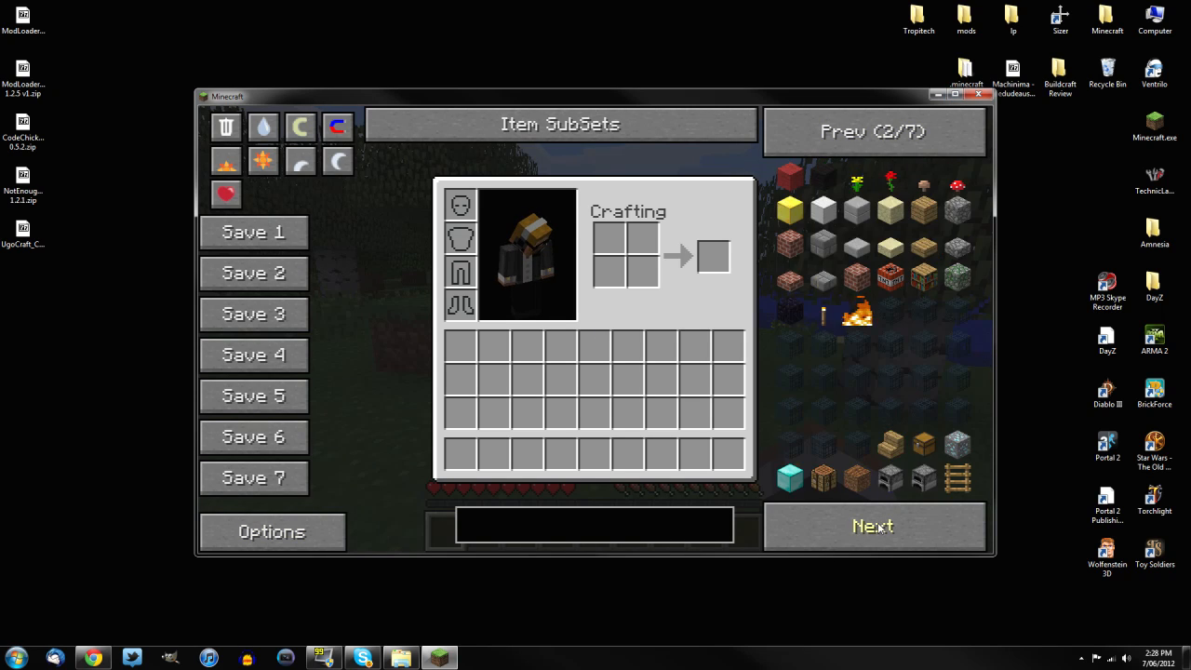
click(871, 526)
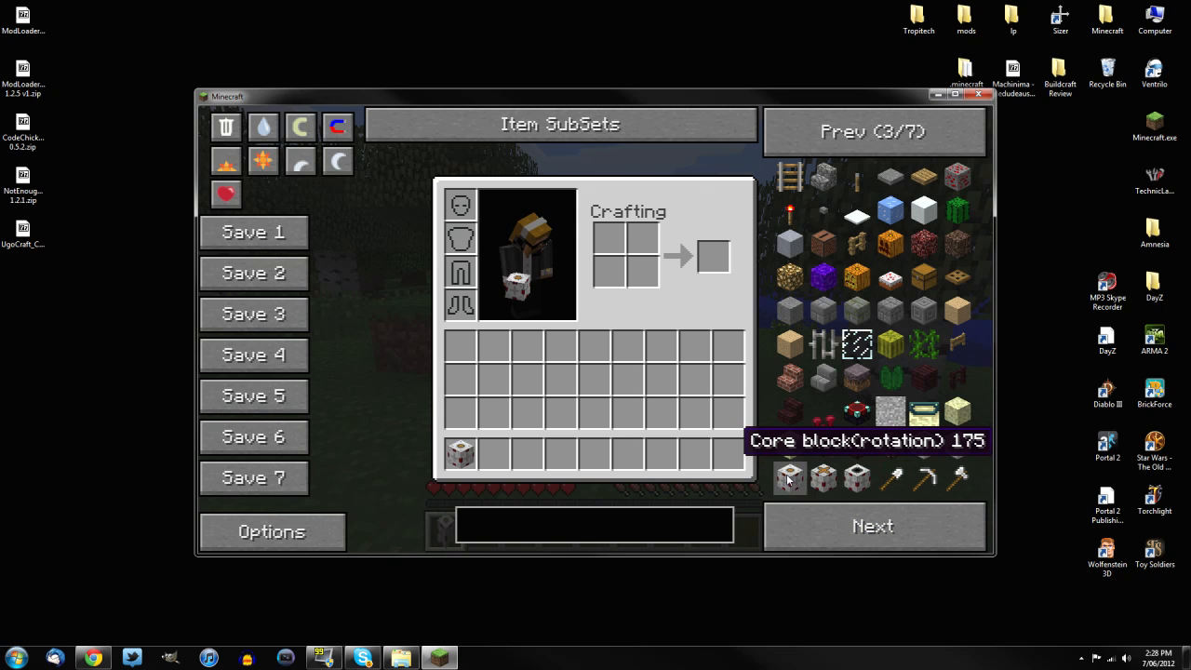
click(872, 130)
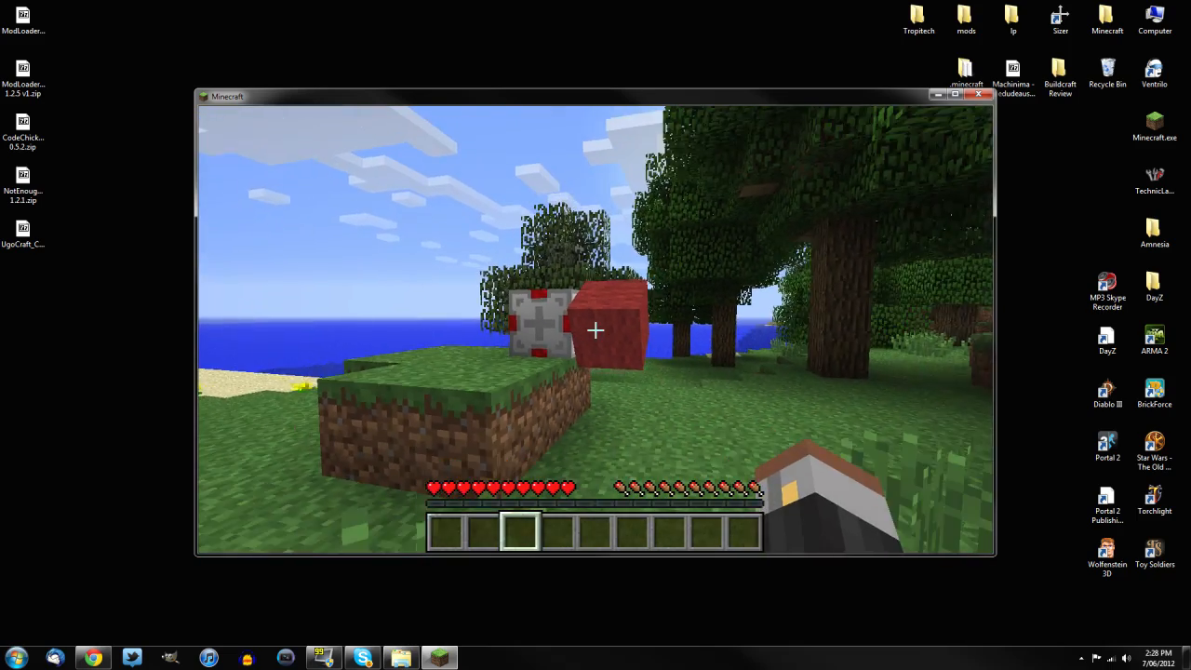
mouse_move(595, 330)
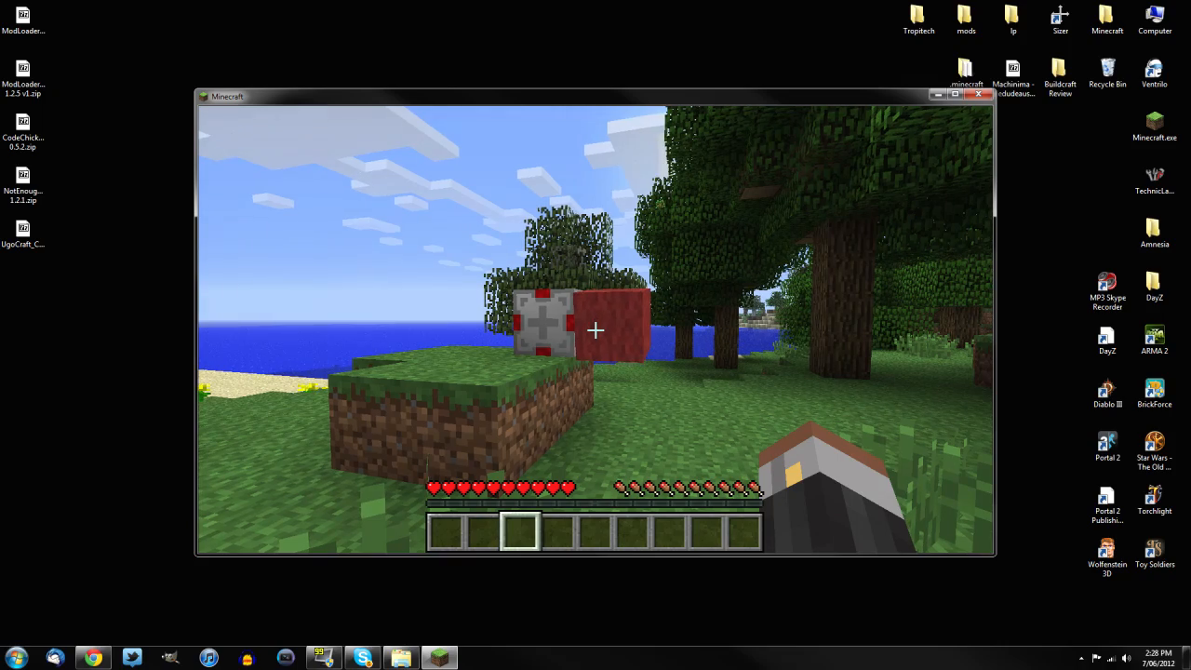